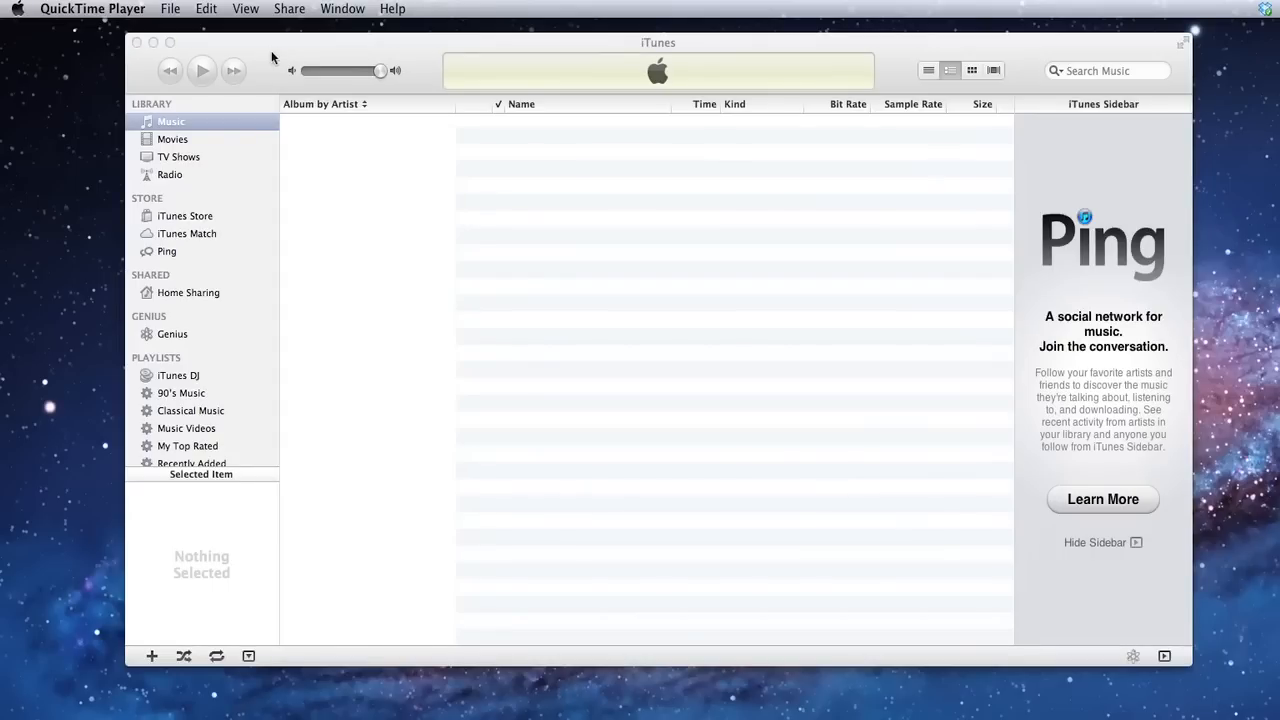
# Activate iTunes and open the iTunes application menu with Preferences.
pyautogui.click(60, 8)
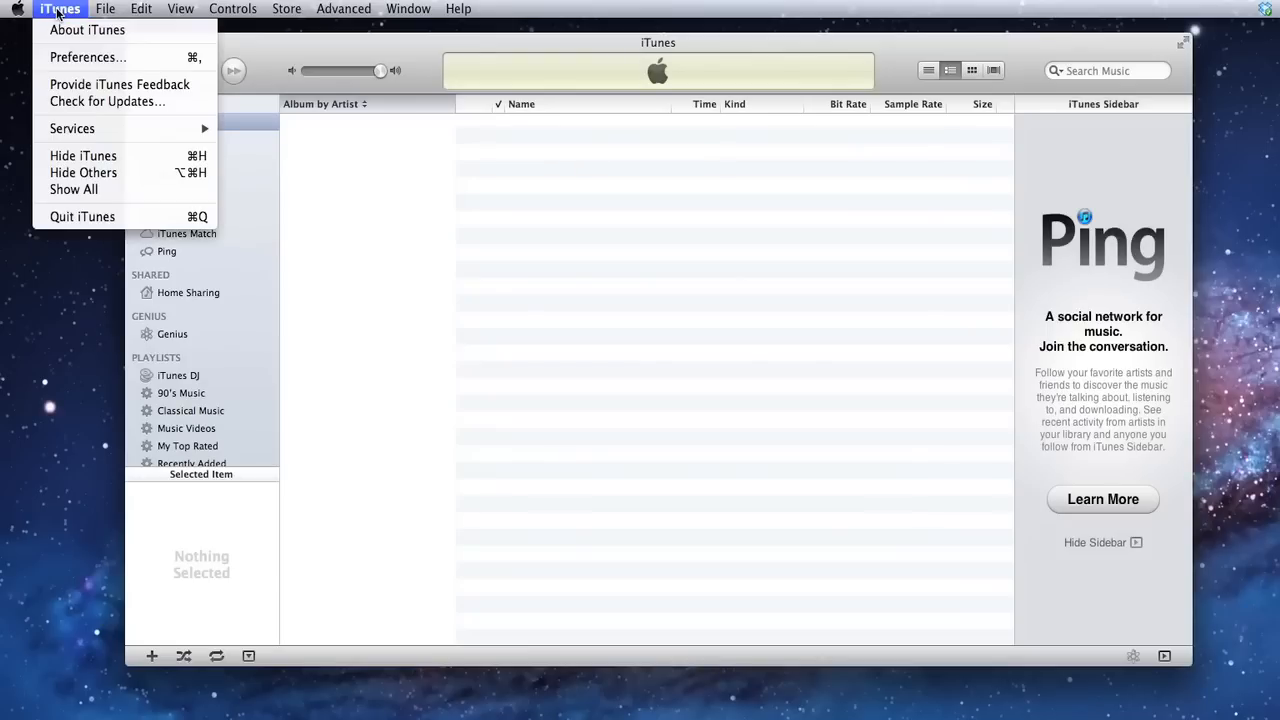
pyautogui.moveTo(88, 57)
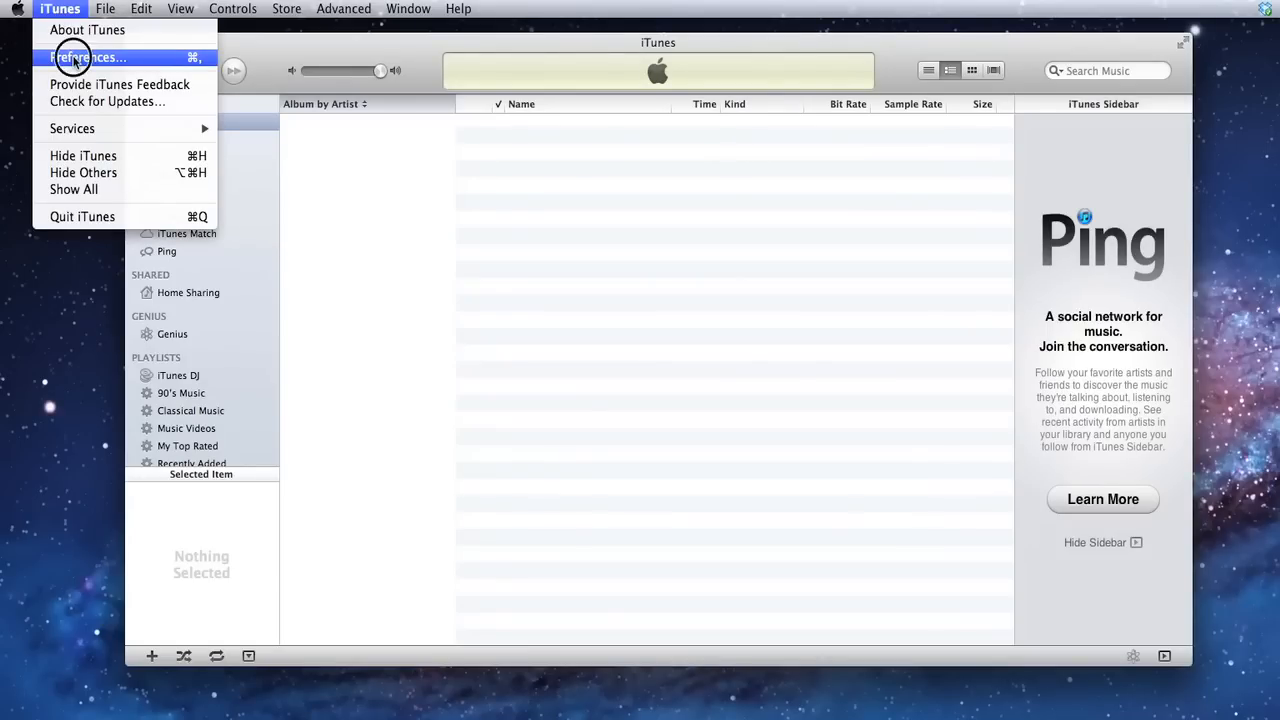
# Open Preferences and its Import Settings, showing the MP3 Encoder with a custom setting.
pyautogui.click(88, 57)
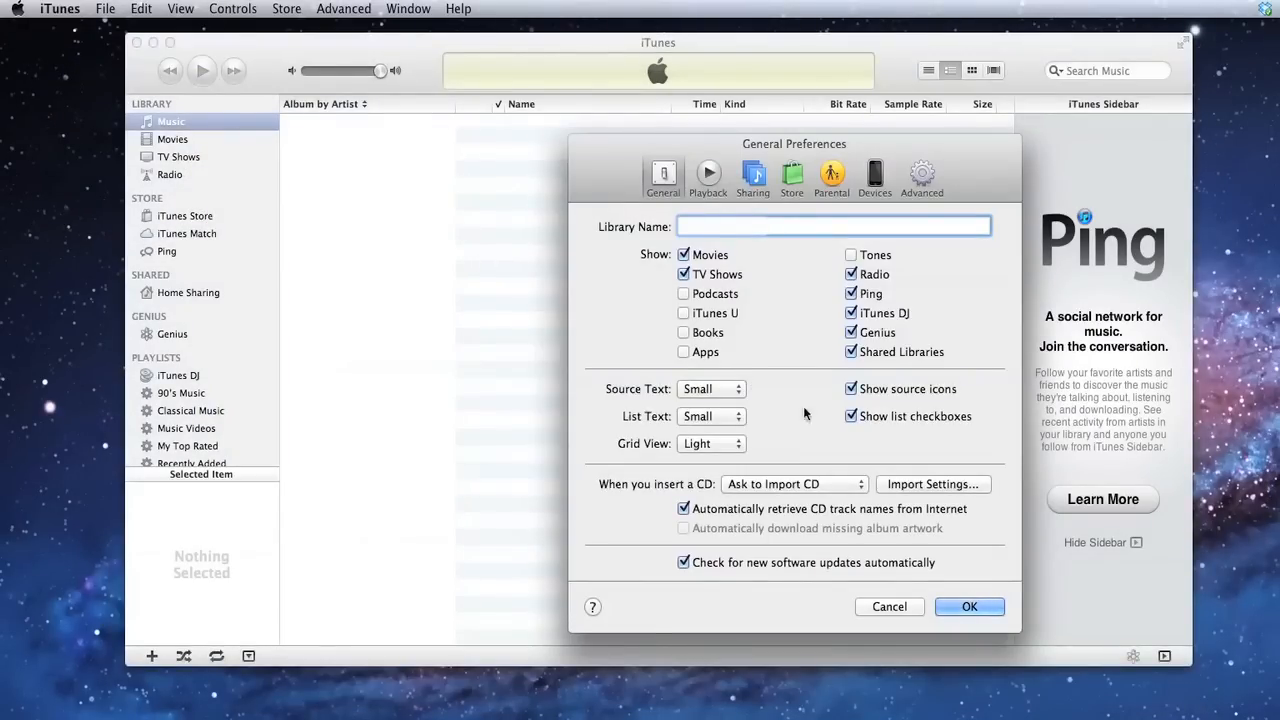
pyautogui.click(932, 484)
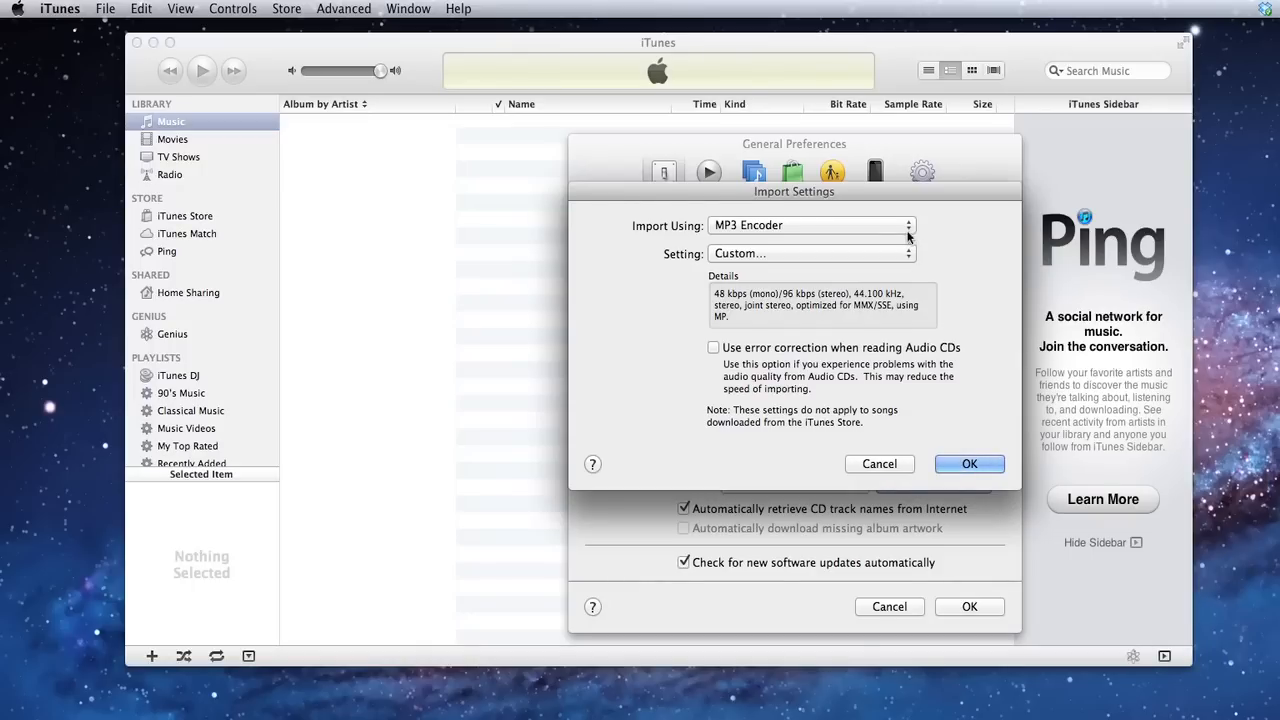
pyautogui.moveTo(835, 234)
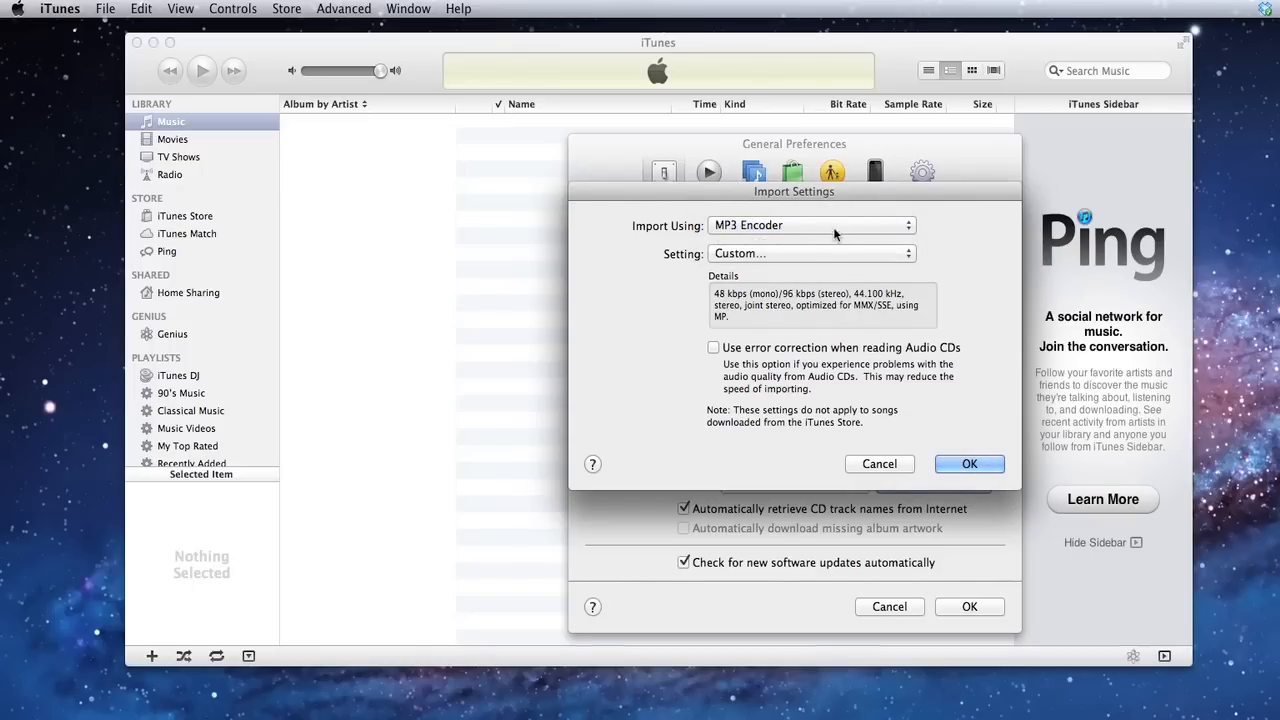
# Set the custom MP3 encoder to a 96 kbps stereo bit rate and confirm both dialogs.
pyautogui.click(810, 253)
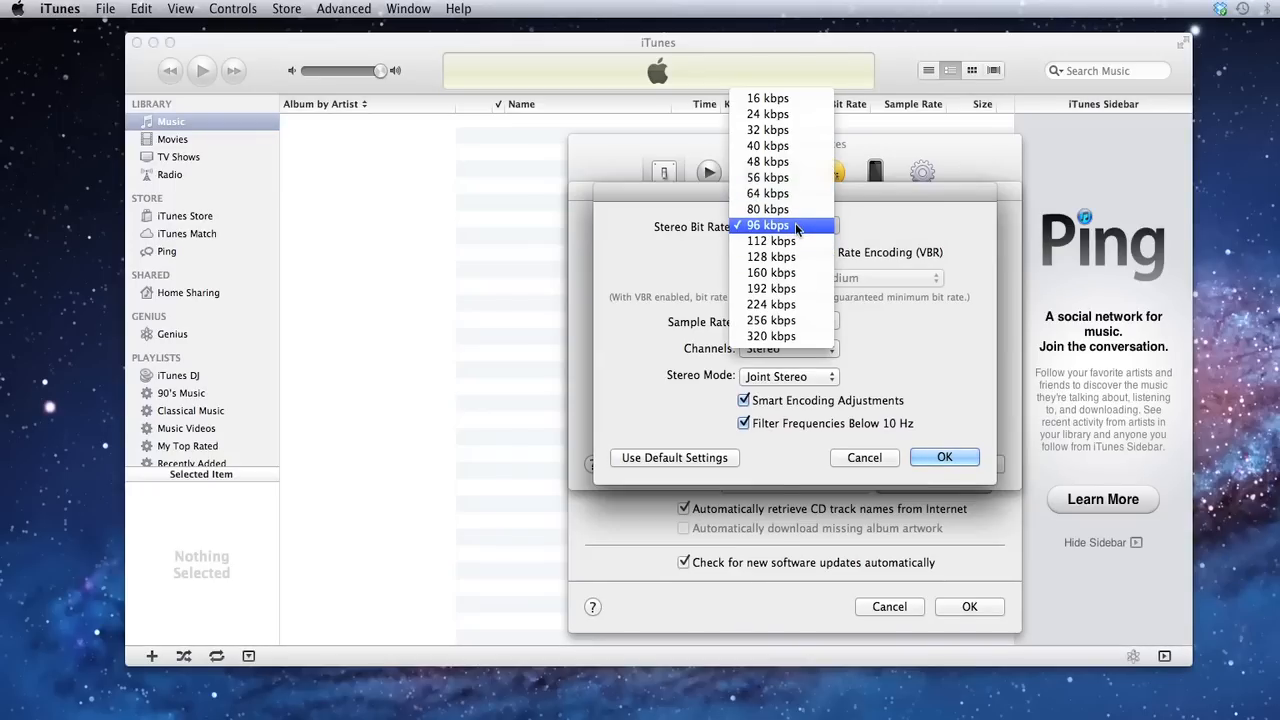
pyautogui.click(767, 224)
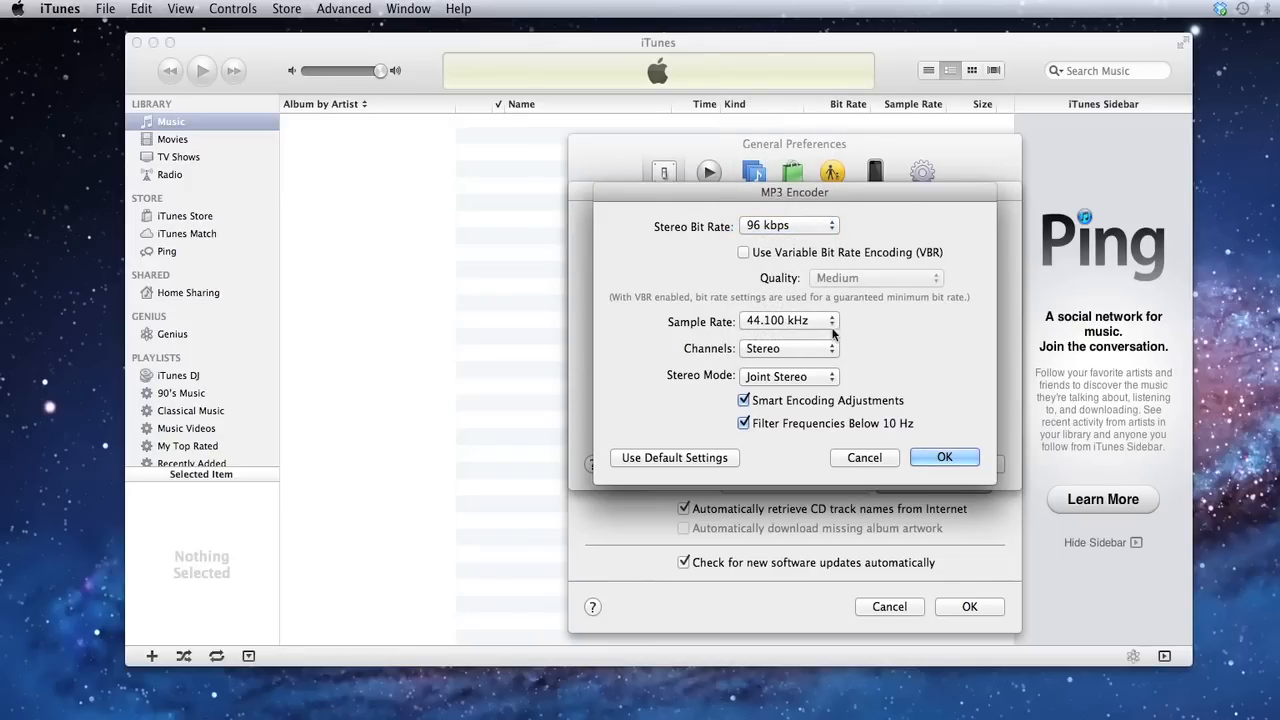
pyautogui.moveTo(835, 375)
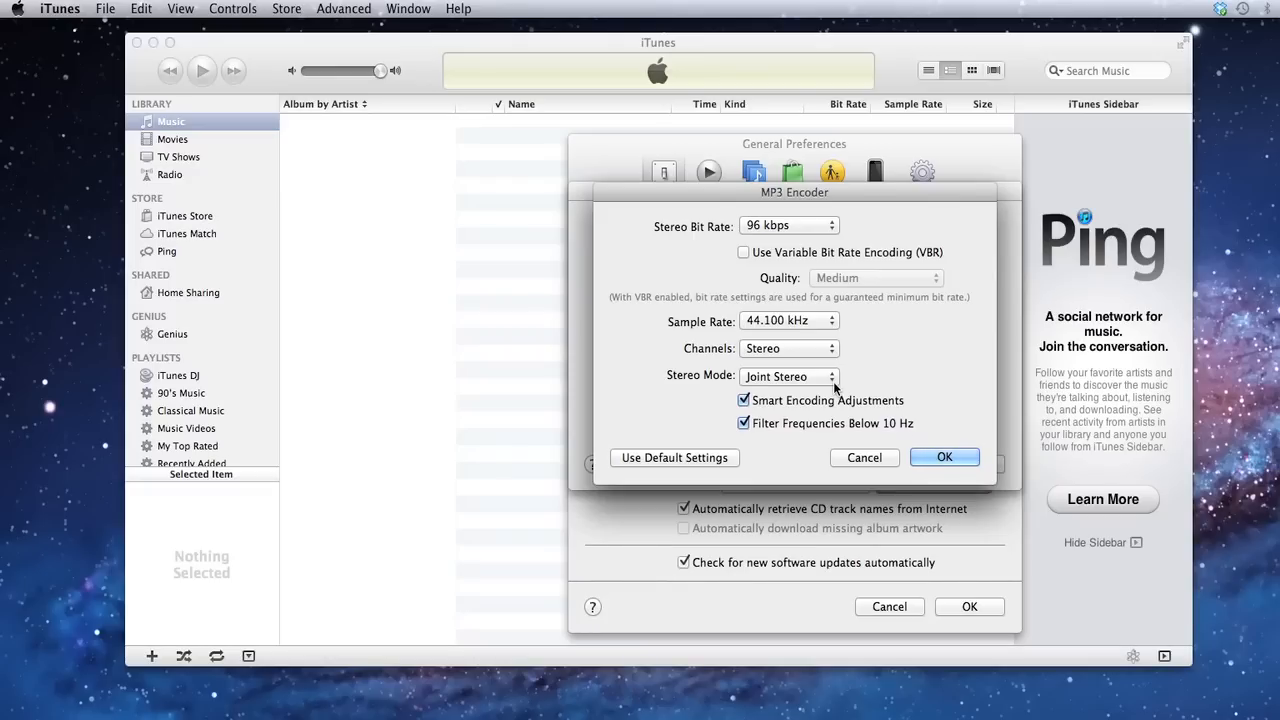
pyautogui.click(944, 457)
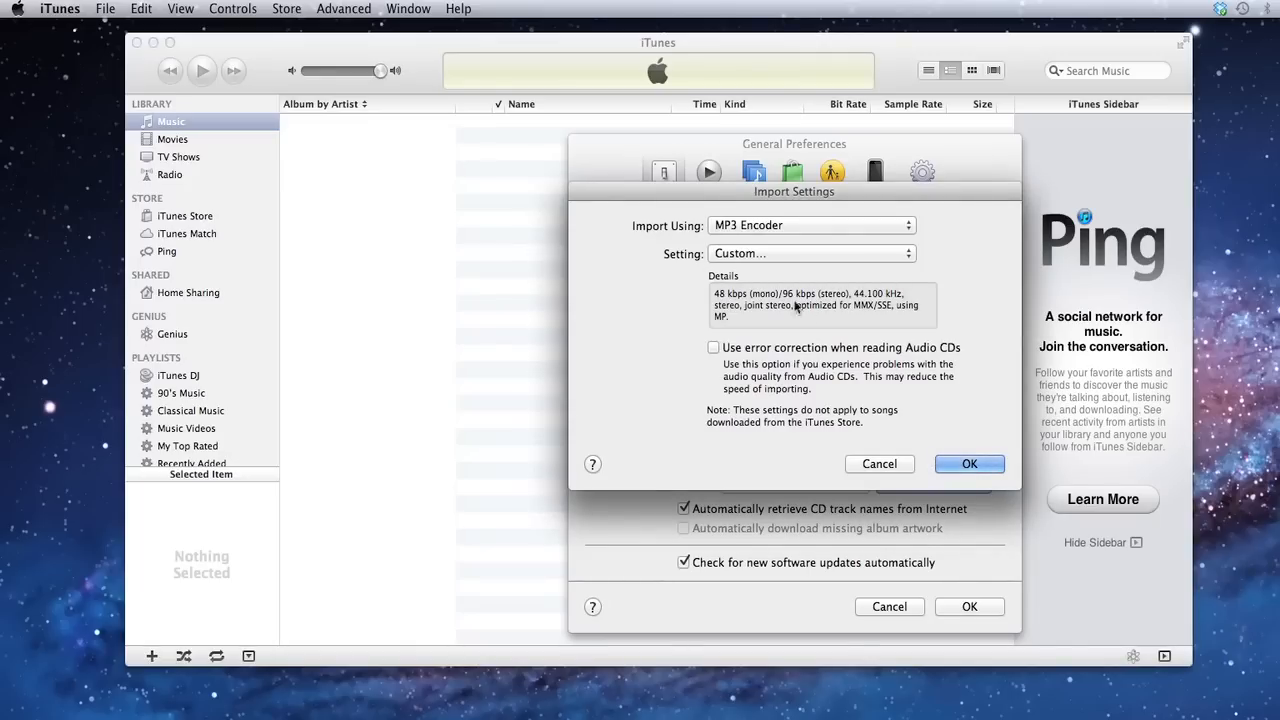
pyautogui.click(968, 463)
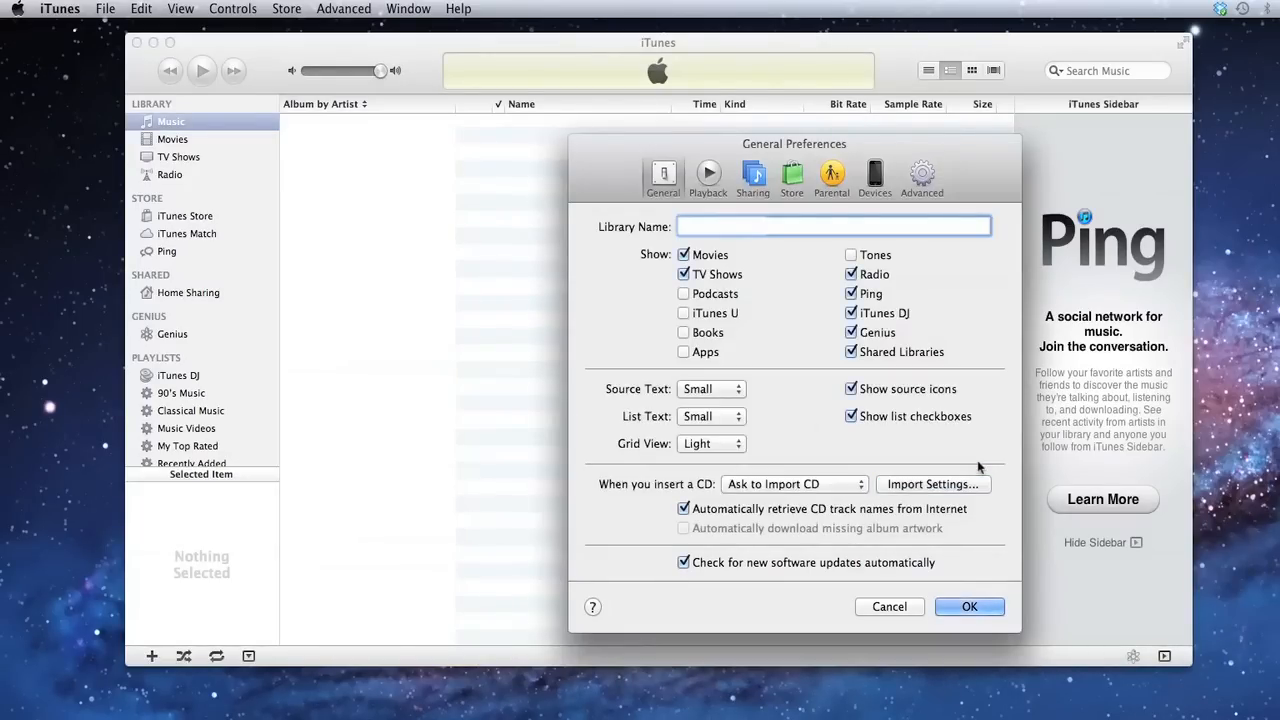
# Close General Preferences with OK, revealing TPS_Theme_40secs.wav on the desktop.
pyautogui.click(968, 606)
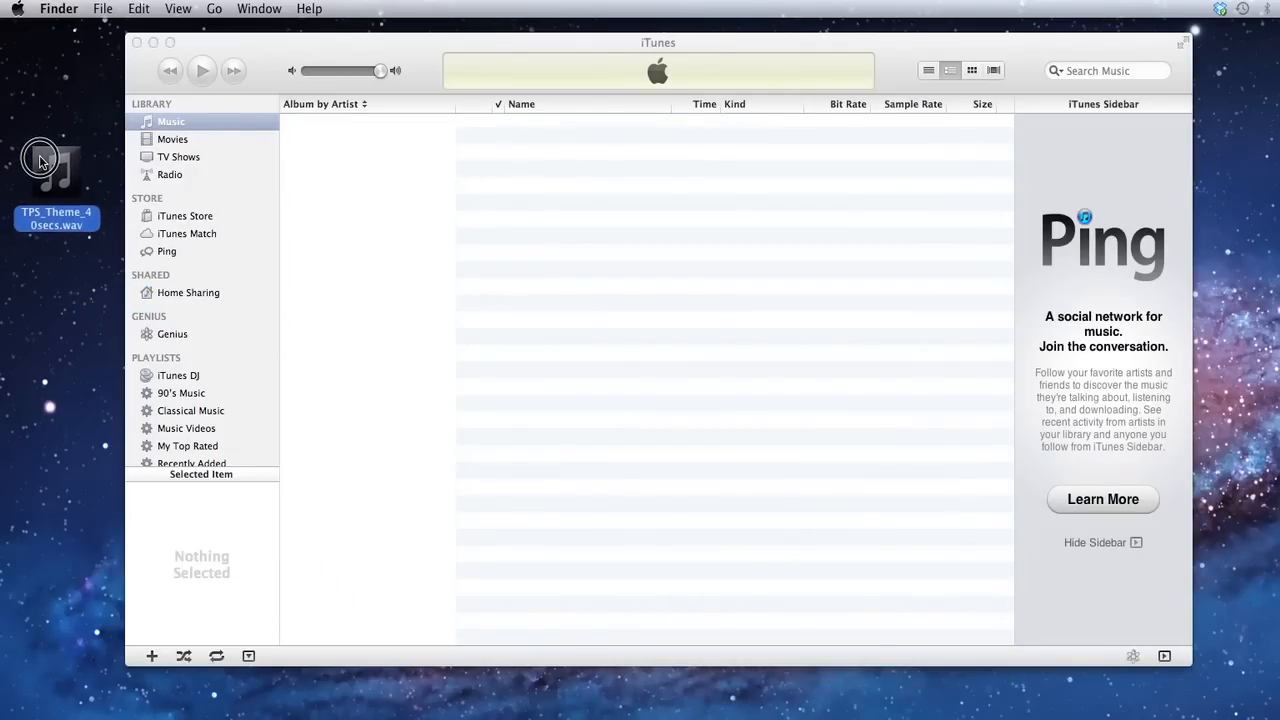
# Open TPS_Theme_40secs.wav with iTunes from Finder, pause playback, and select the track.
pyautogui.rightClick(45, 160)
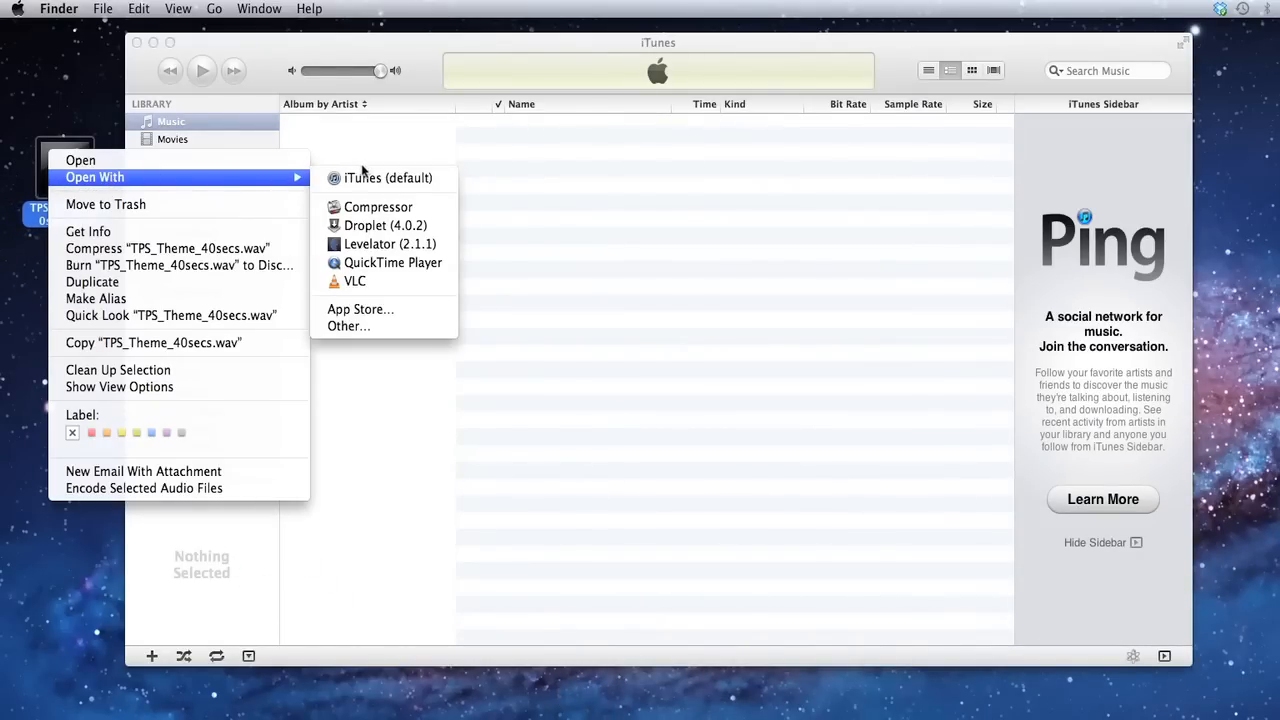
pyautogui.moveTo(388, 178)
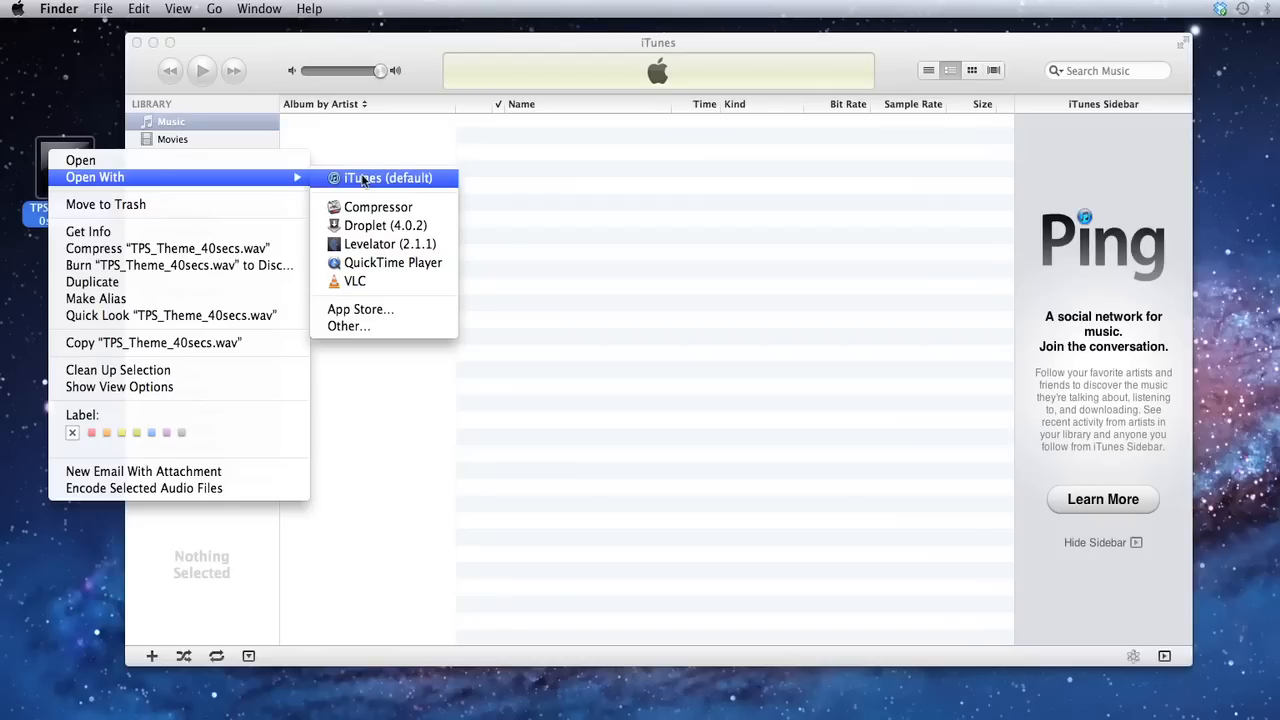
pyautogui.click(388, 177)
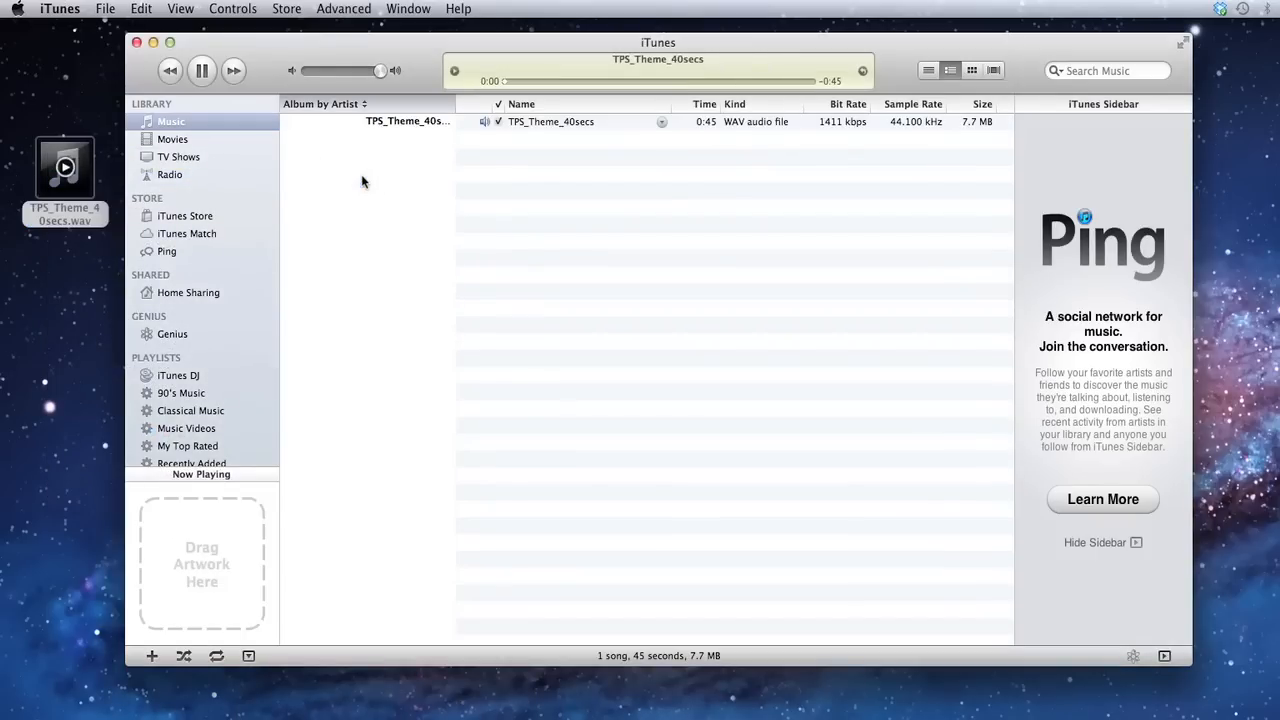
pyautogui.click(201, 70)
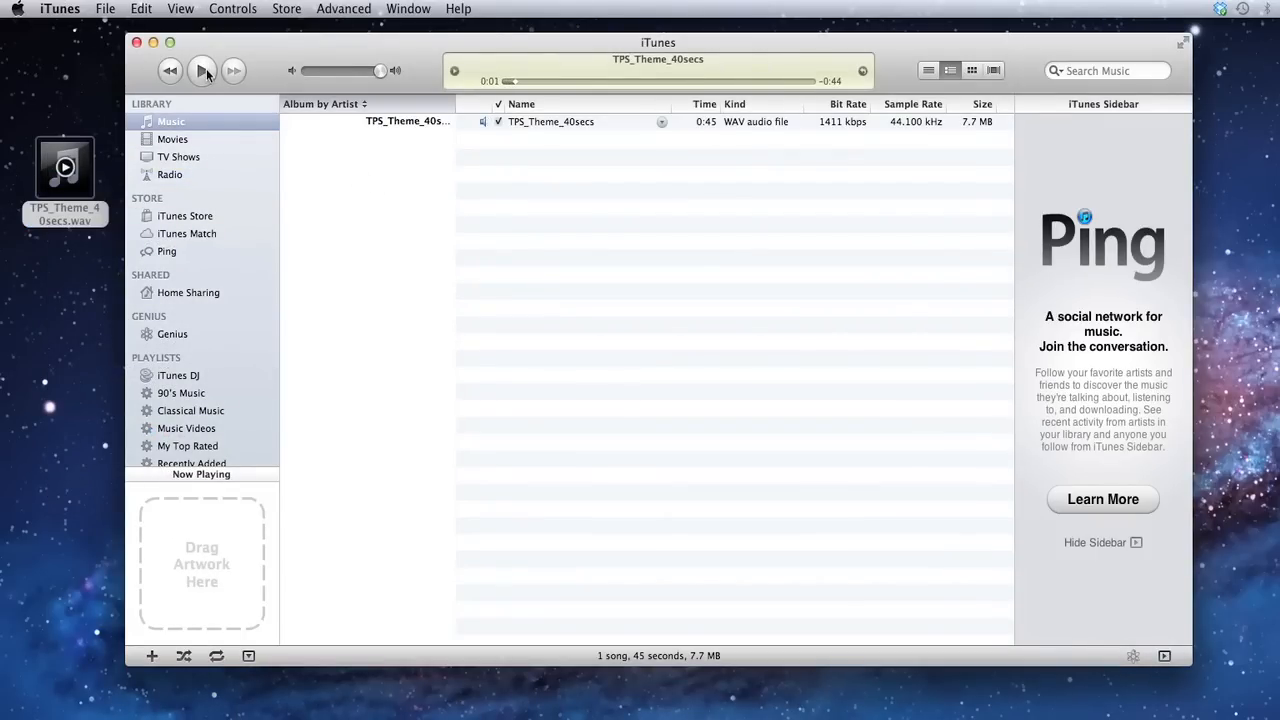
pyautogui.click(550, 121)
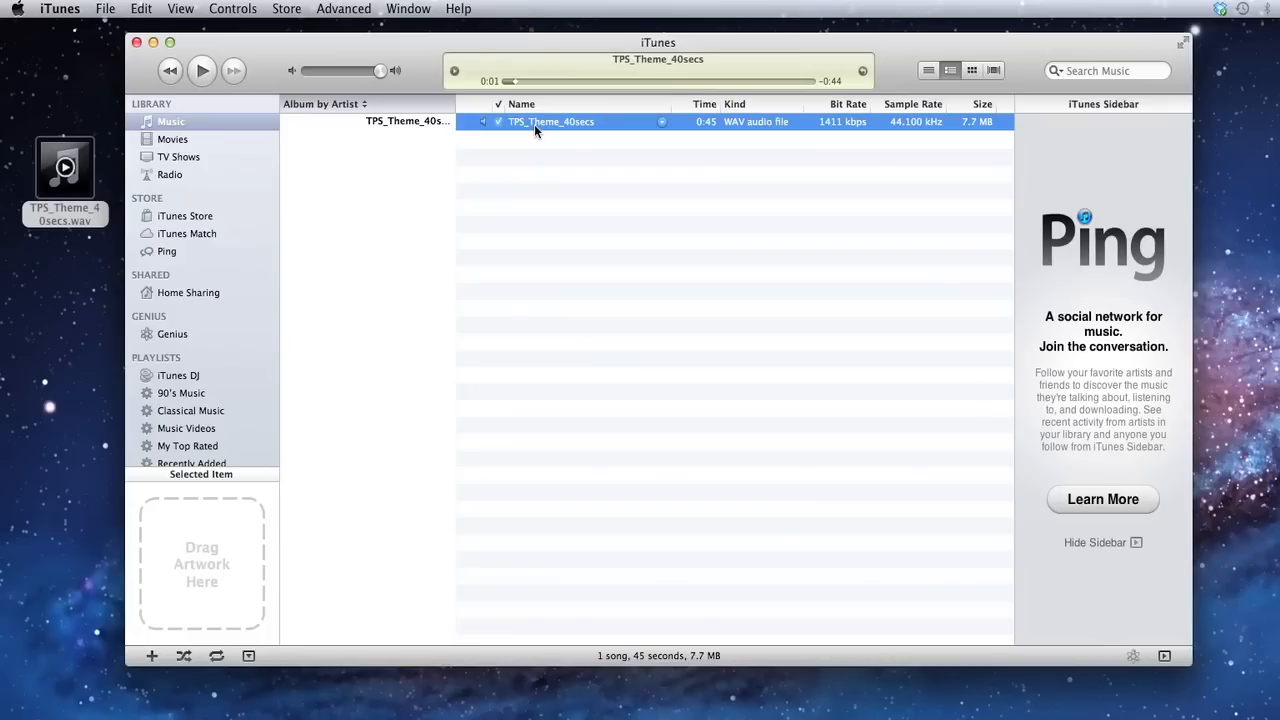
# Create an MP3 Version of the WAV track and select the new 96 kbps MPEG copy.
pyautogui.rightClick(550, 121)
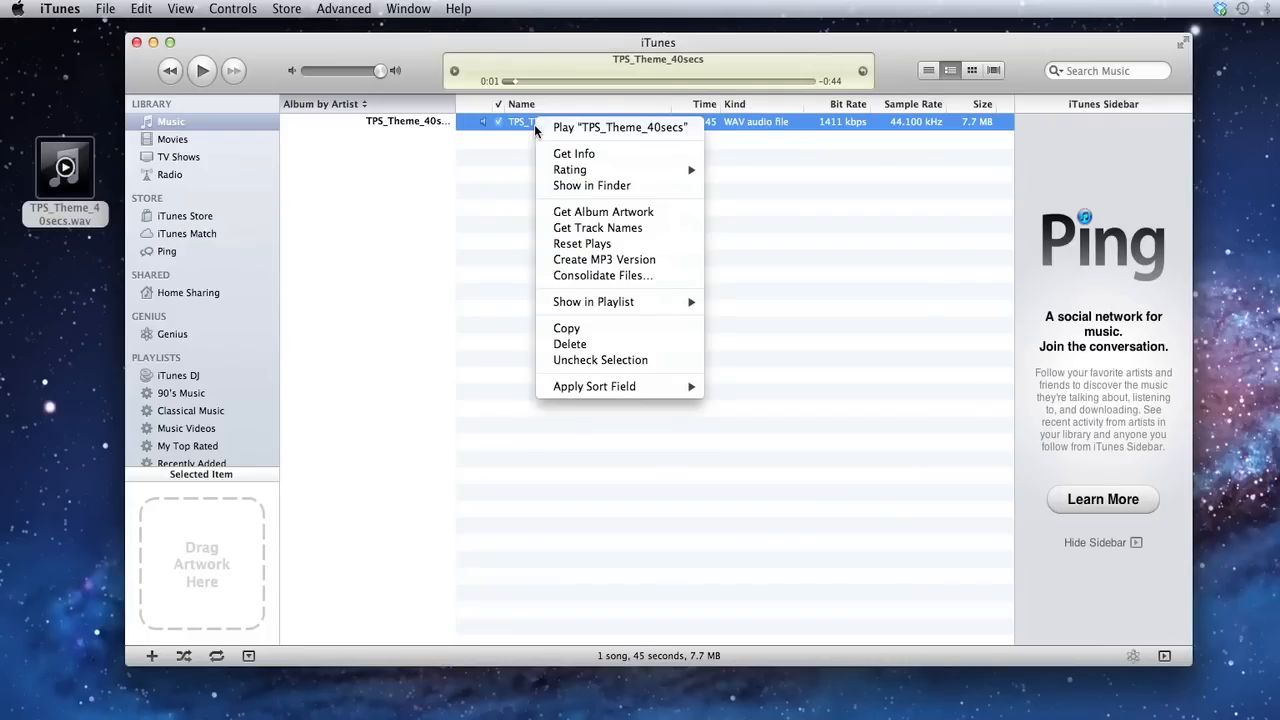
pyautogui.moveTo(604, 259)
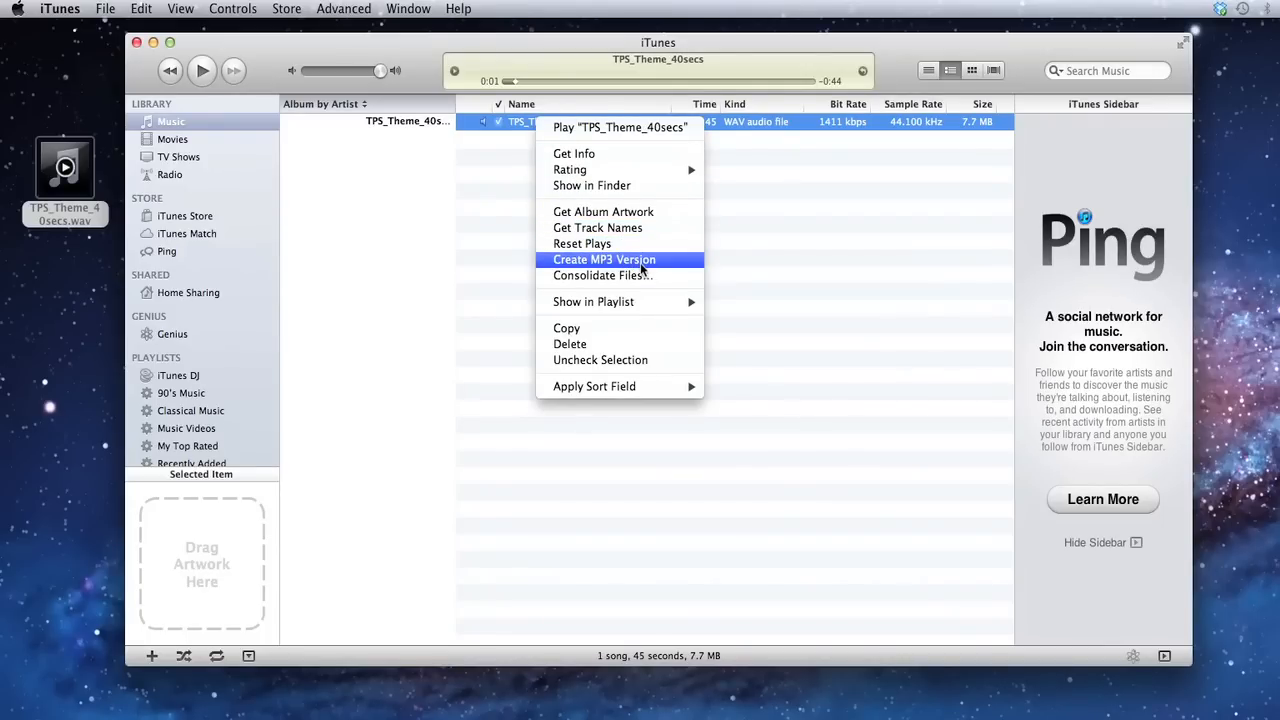
pyautogui.click(604, 259)
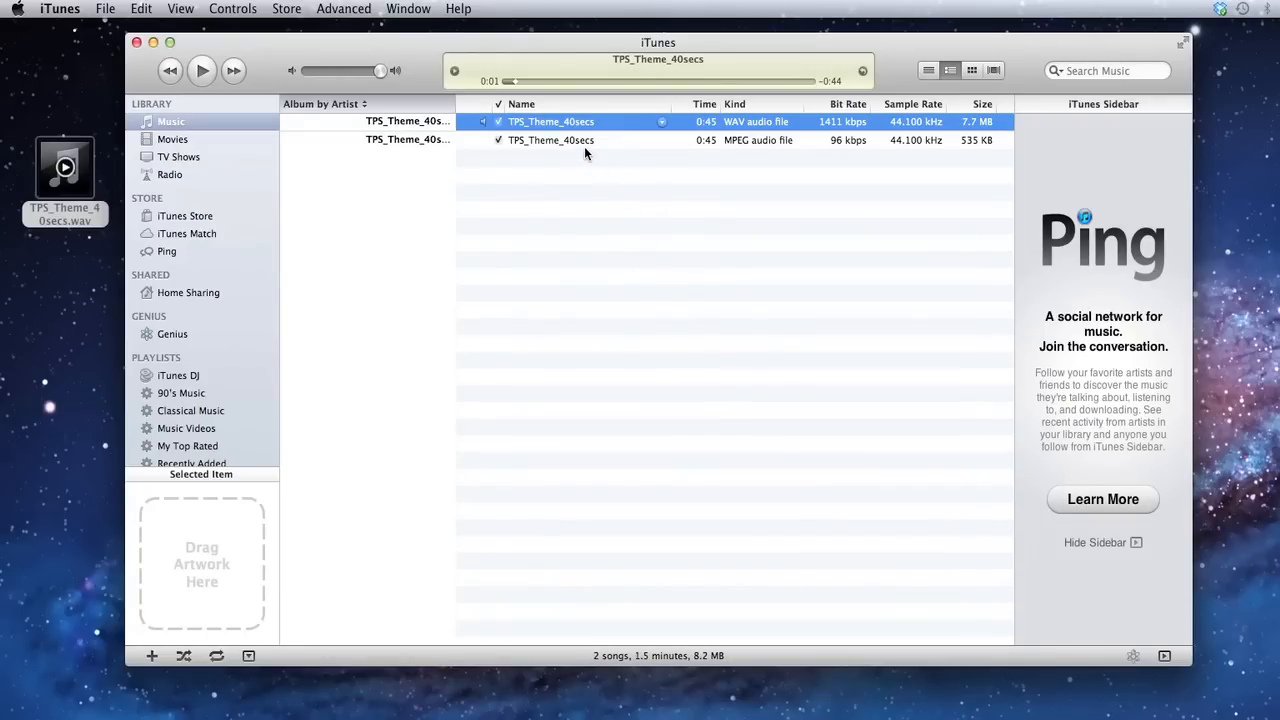
pyautogui.click(550, 140)
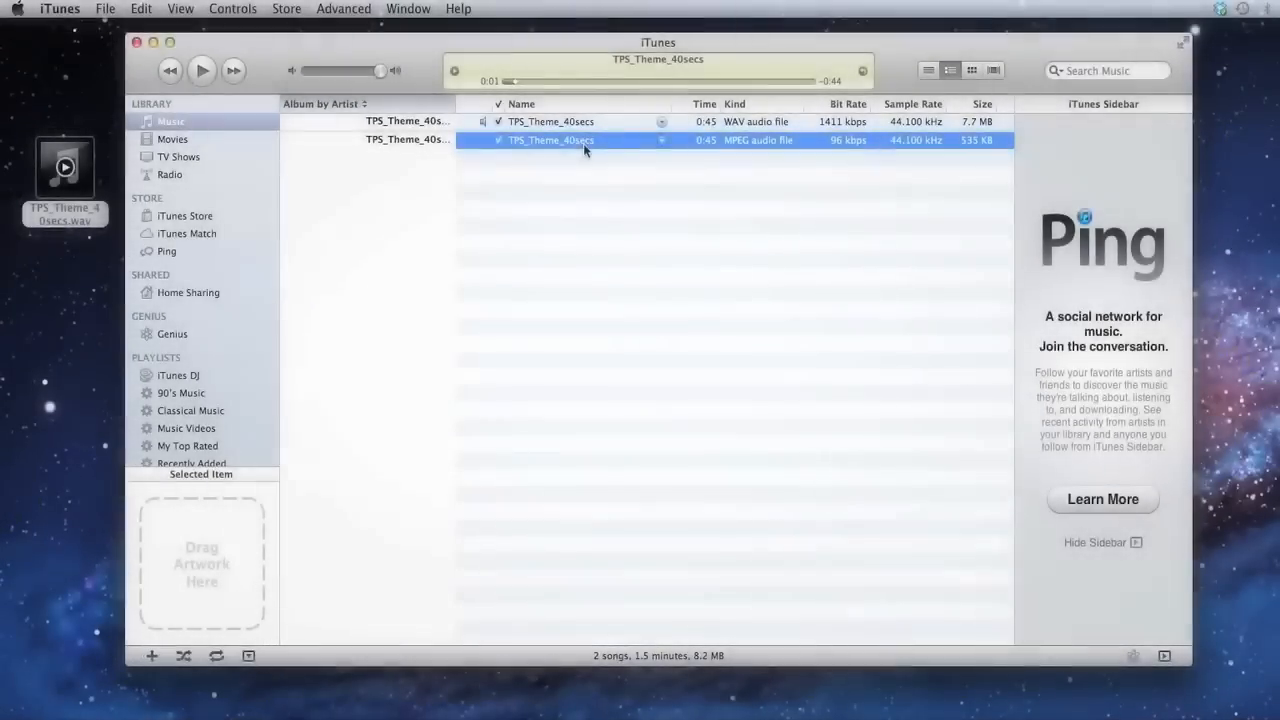
# Open Get Info for the MP3 copy, confirming MPEG-1 Layer 3 at 96 kbps.
pyautogui.rightClick(550, 140)
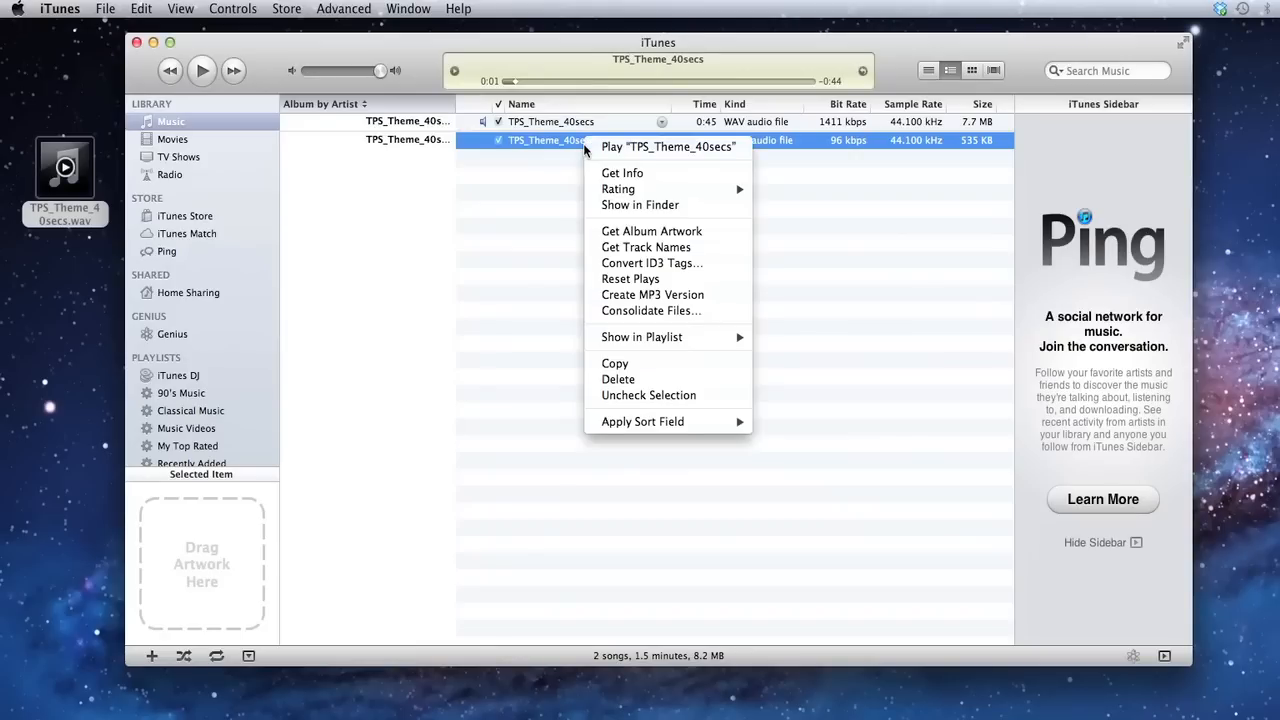
pyautogui.moveTo(592, 162)
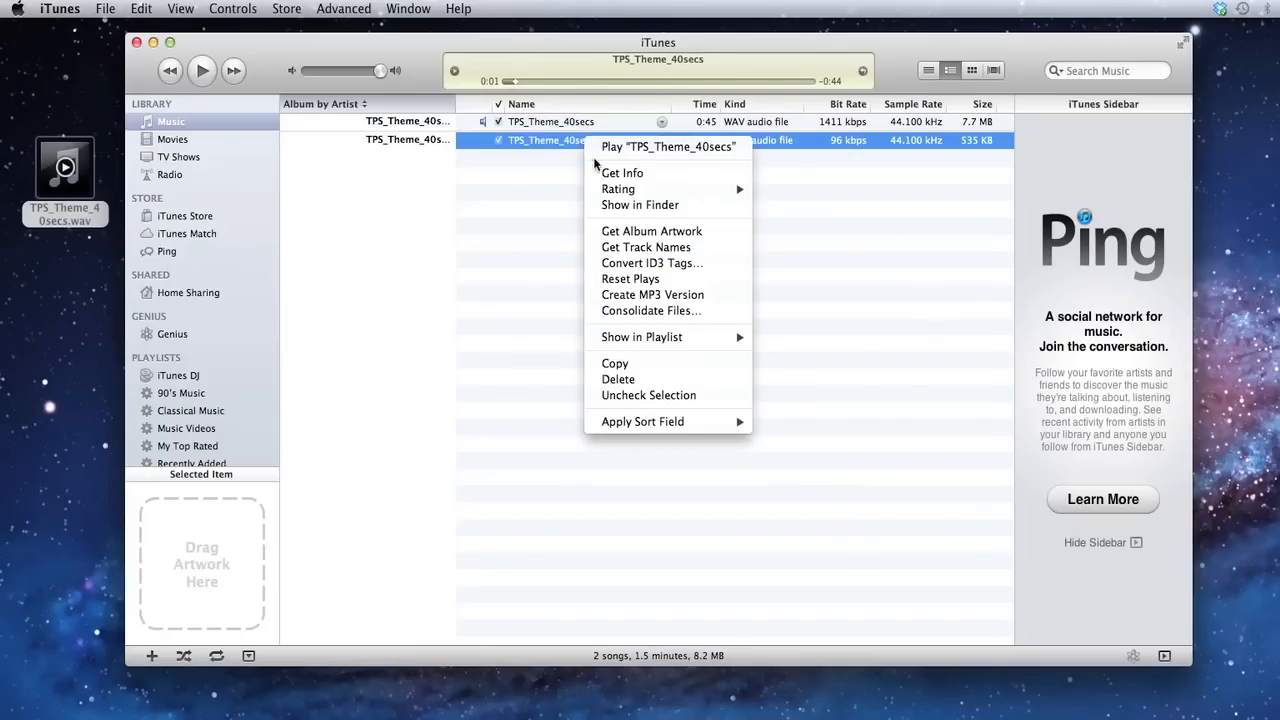
pyautogui.click(622, 172)
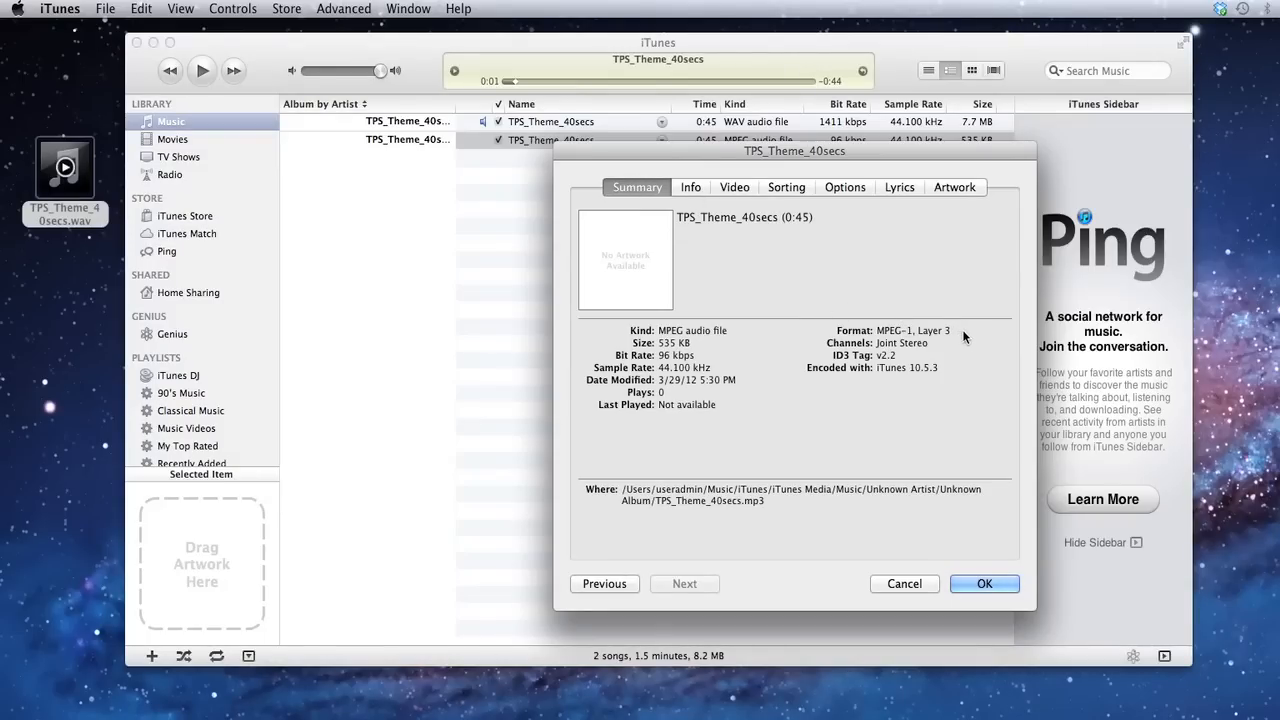
pyautogui.moveTo(889, 340)
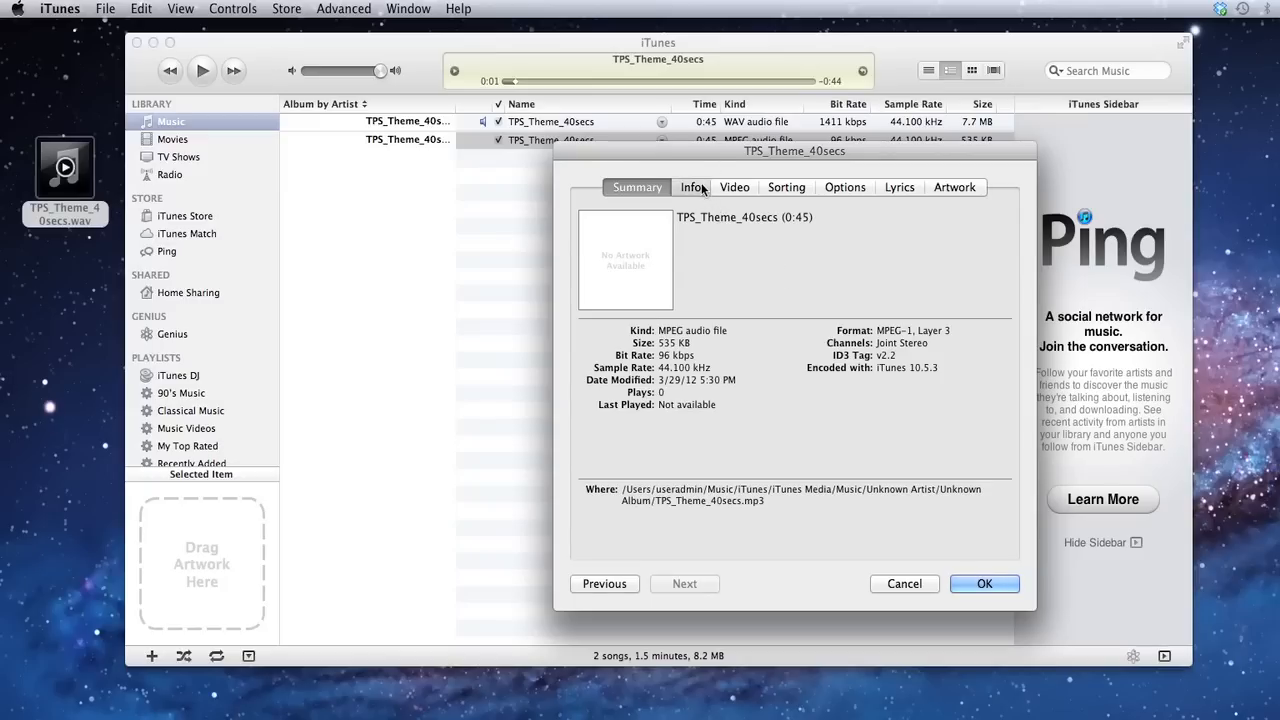
# Enter the title 'TPS Ep. 099 - Best…', artist 'Ray aka @…', year and album tags.
pyautogui.click(692, 187)
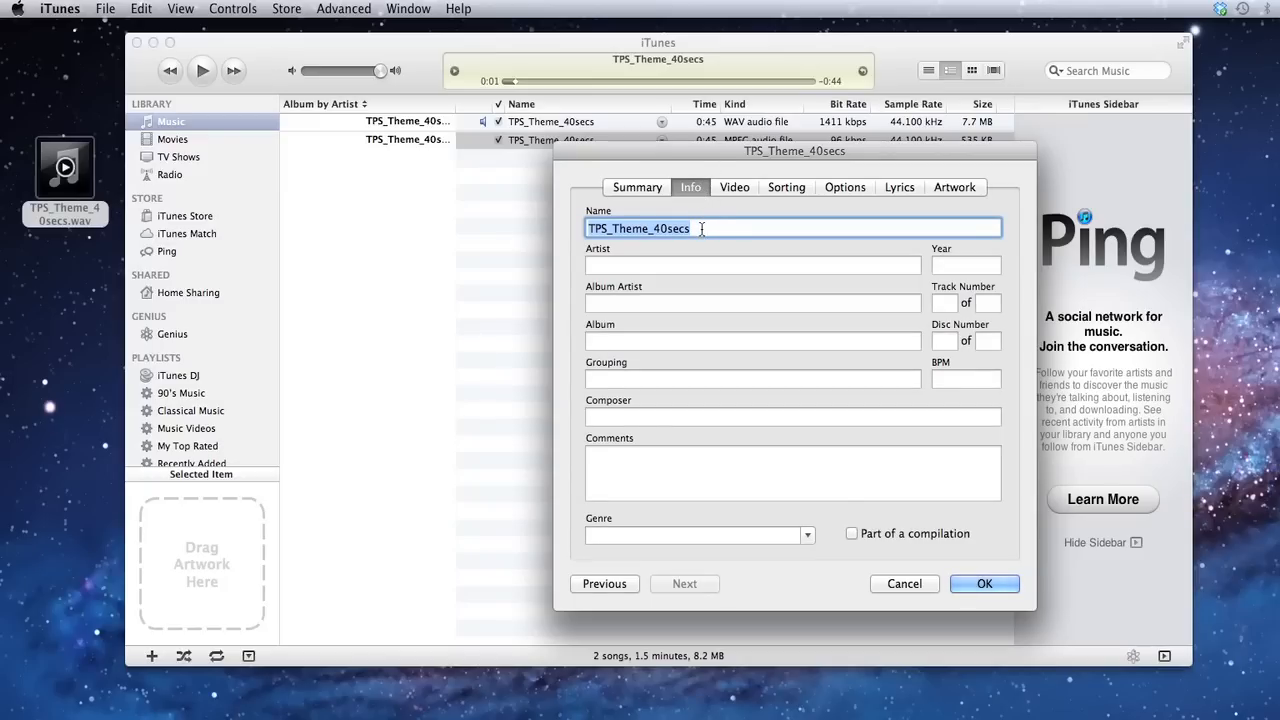
pyautogui.write('TPS Ep')
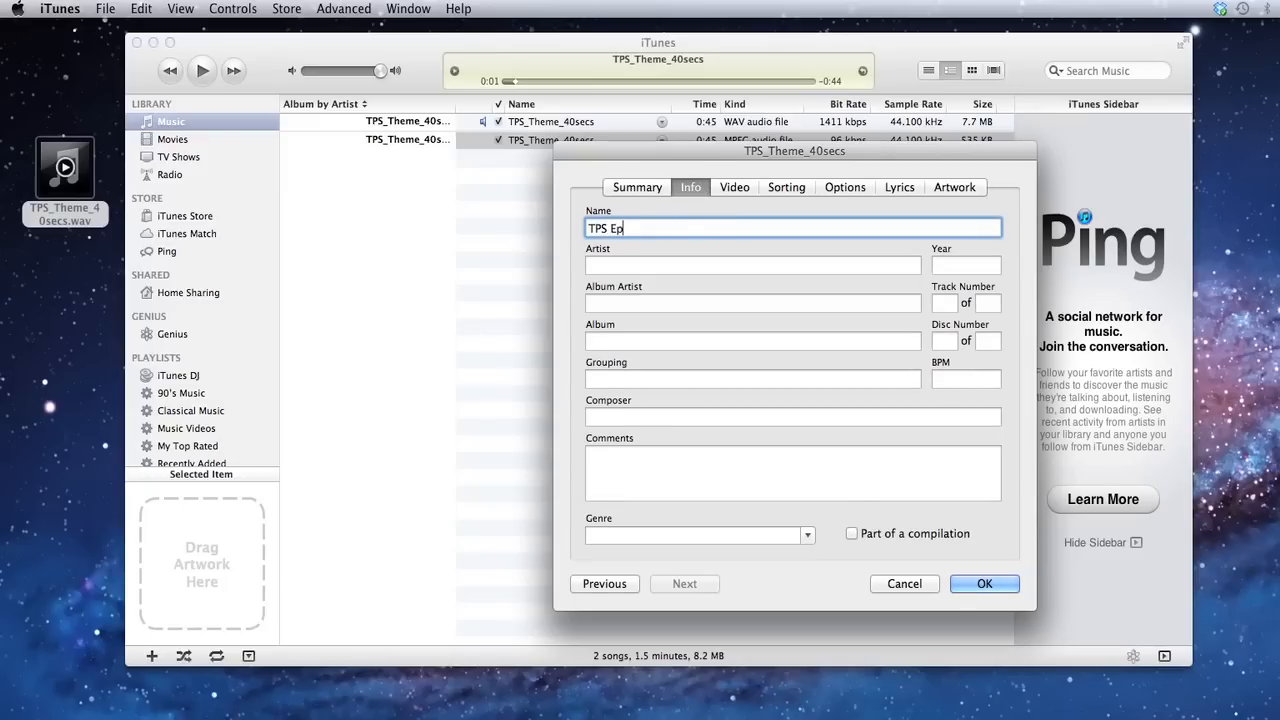
pyautogui.write('.')
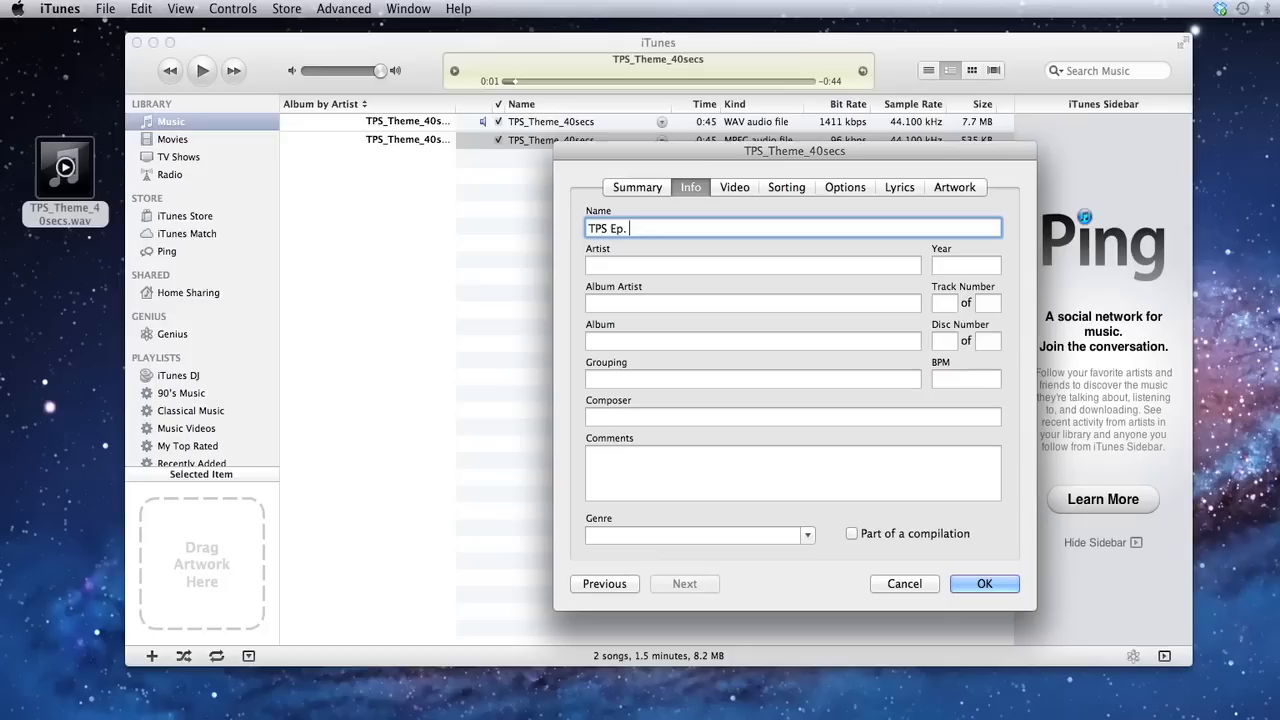
pyautogui.write('099')
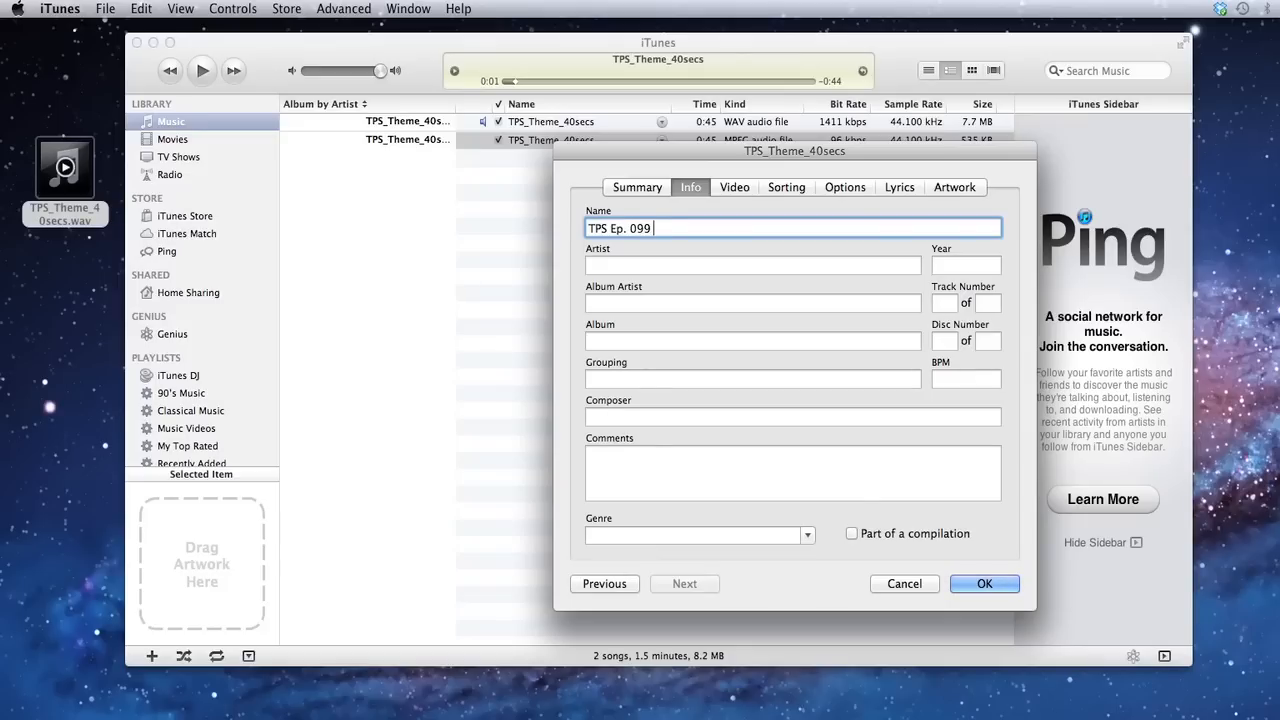
pyautogui.write('- Best episode ever')
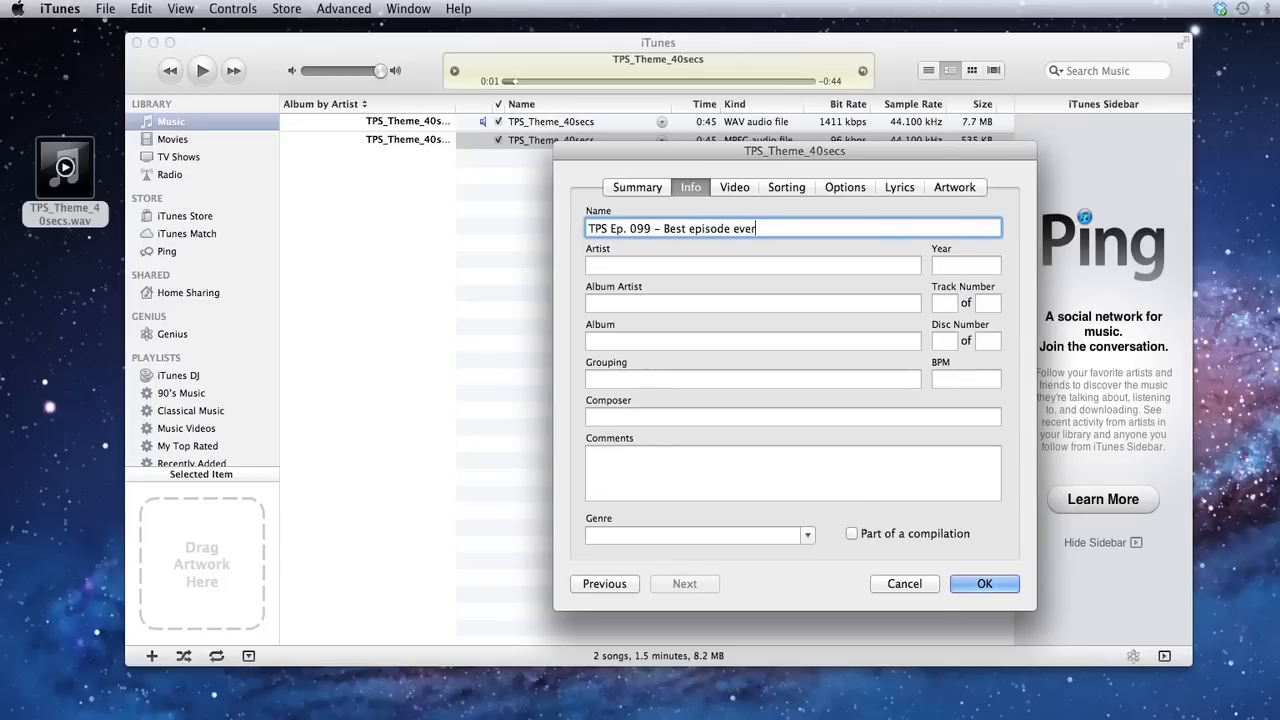
pyautogui.write('Ray')
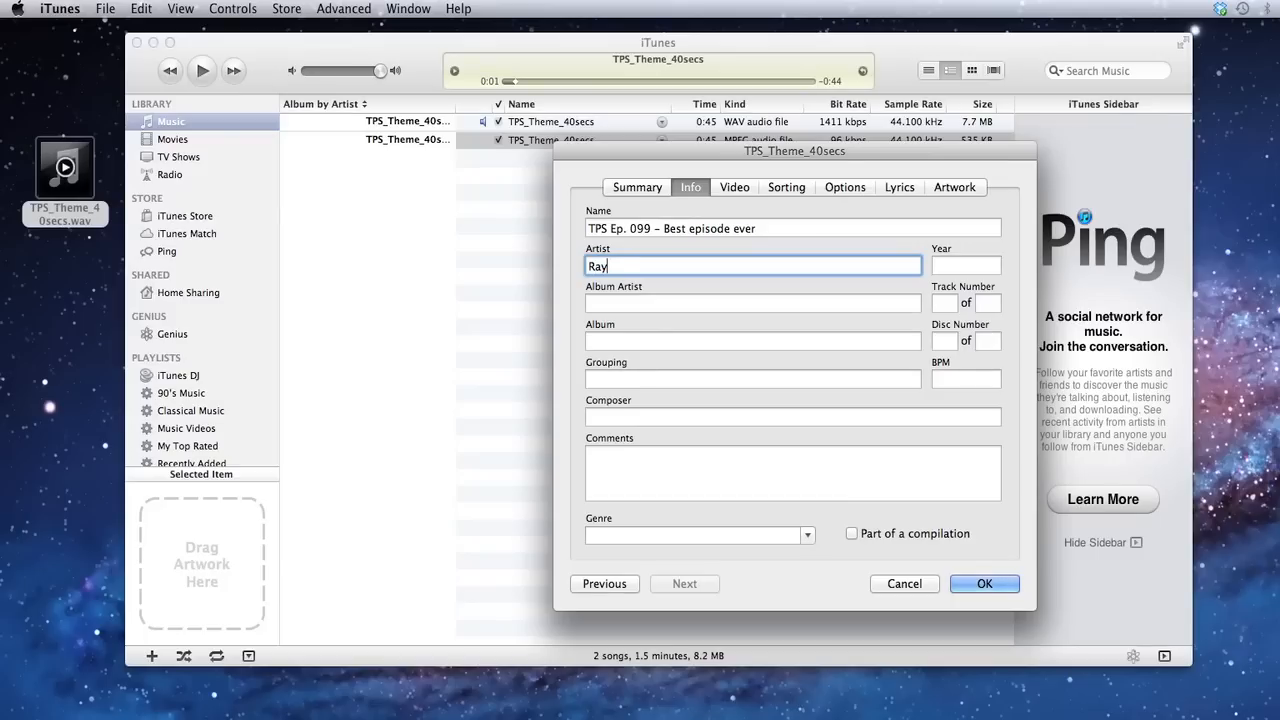
pyautogui.write('aka @')
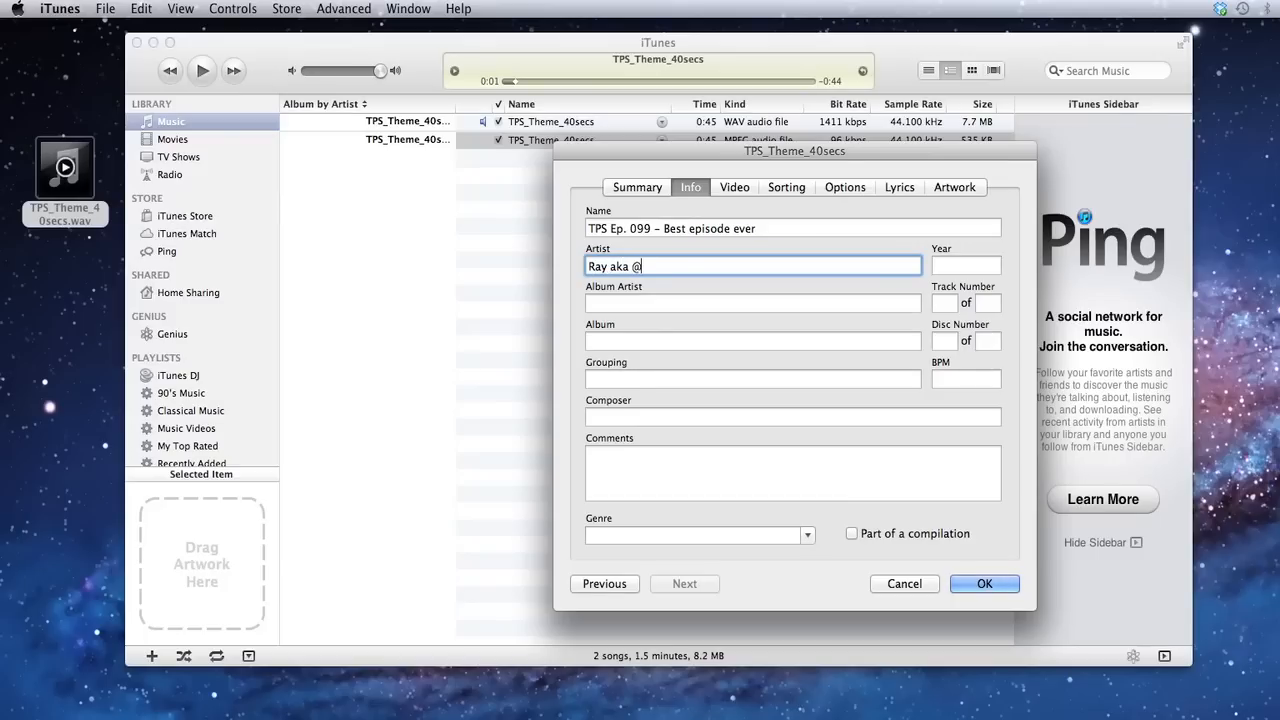
pyautogui.write('Podcast')
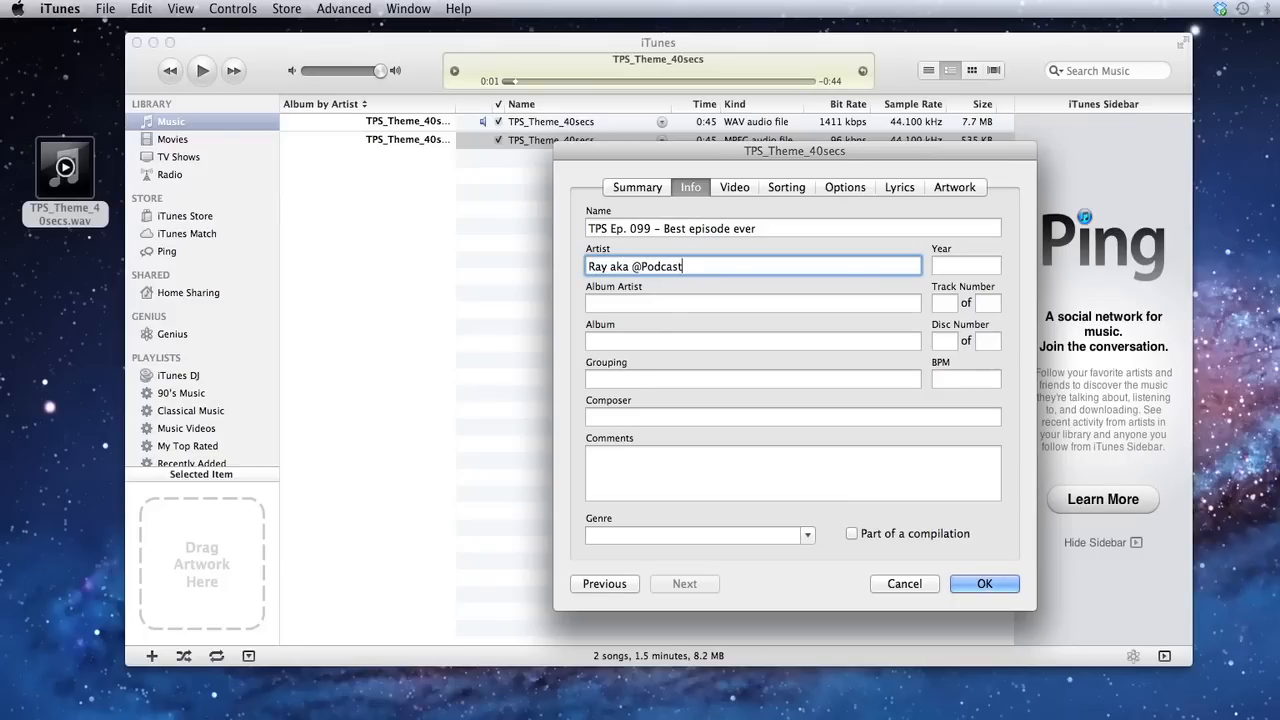
pyautogui.write('2012')
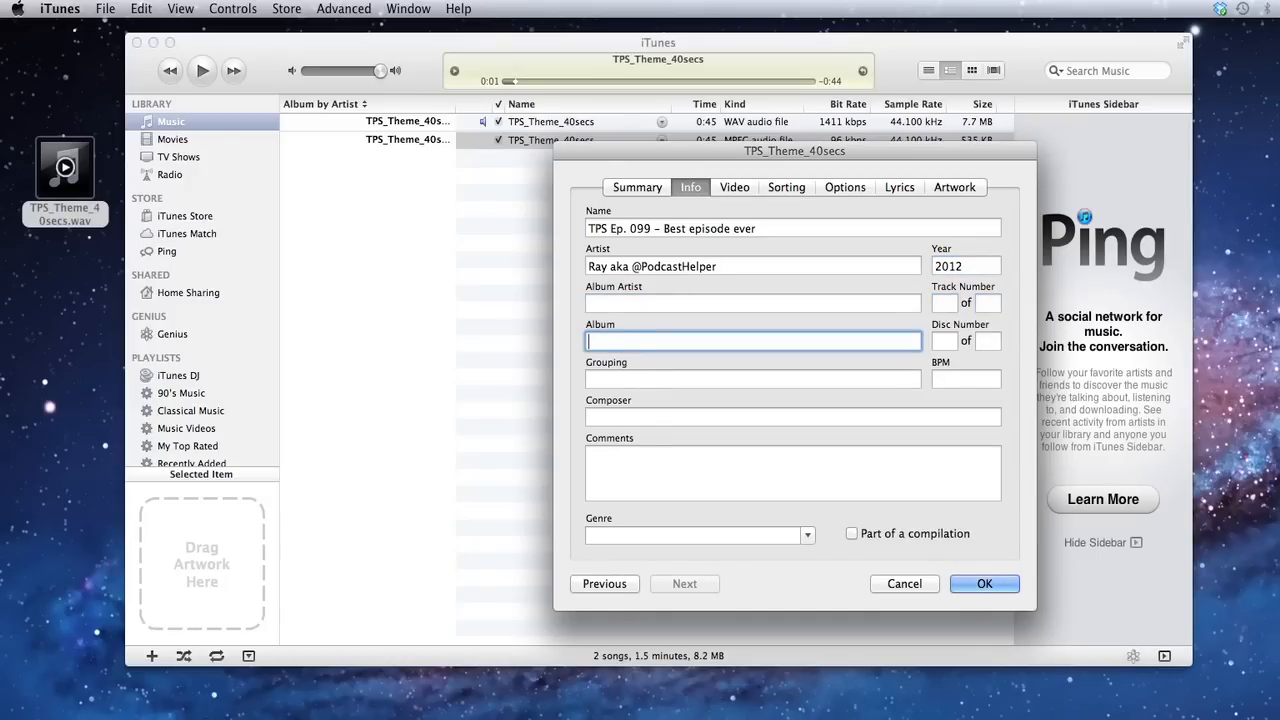
pyautogui.write('The Podcasters')
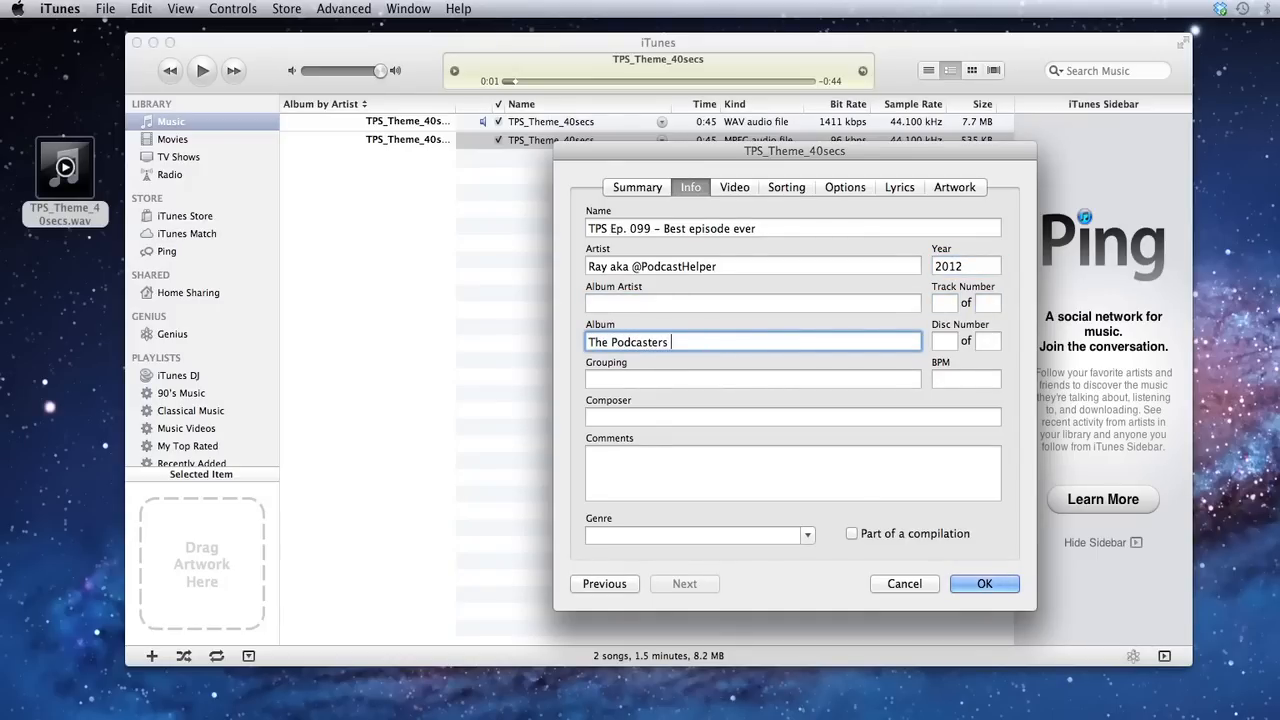
pyautogui.write('Studio')
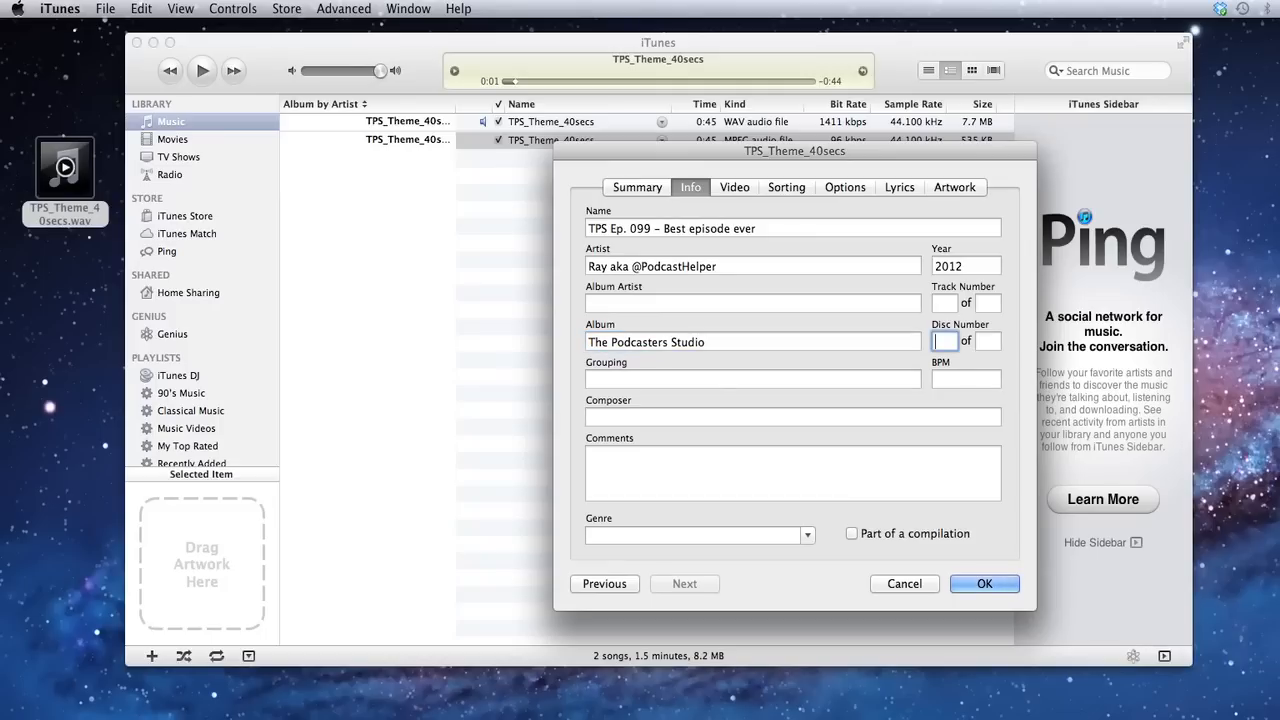
# Fill the composer 'ray…', comment 'This is the best episo…' and Podcast genre.
pyautogui.click(791, 416)
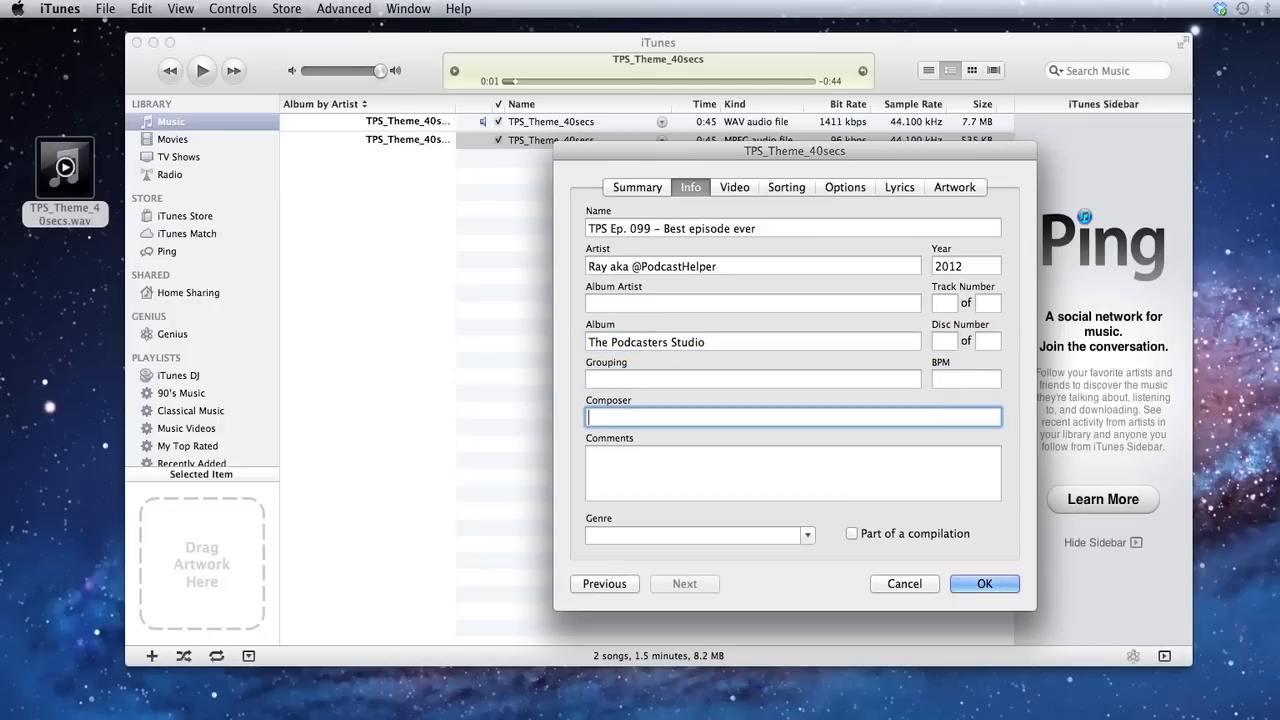
pyautogui.write('ray')
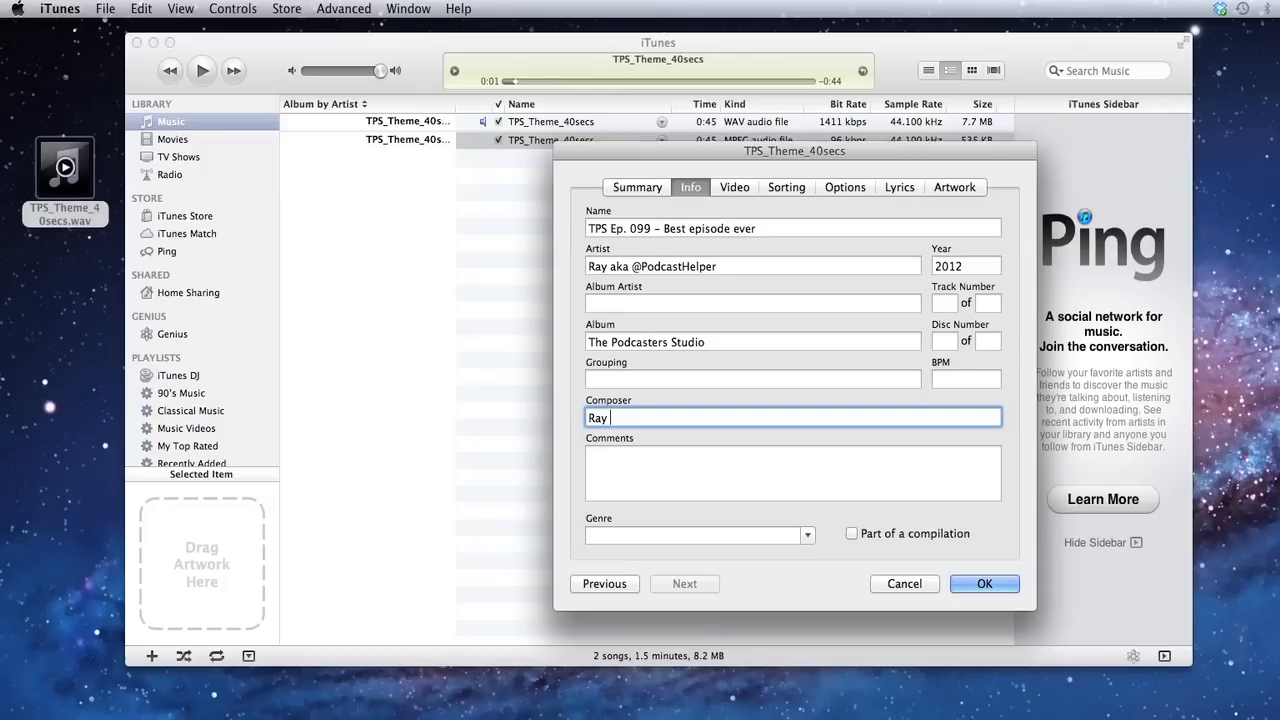
pyautogui.write('This')
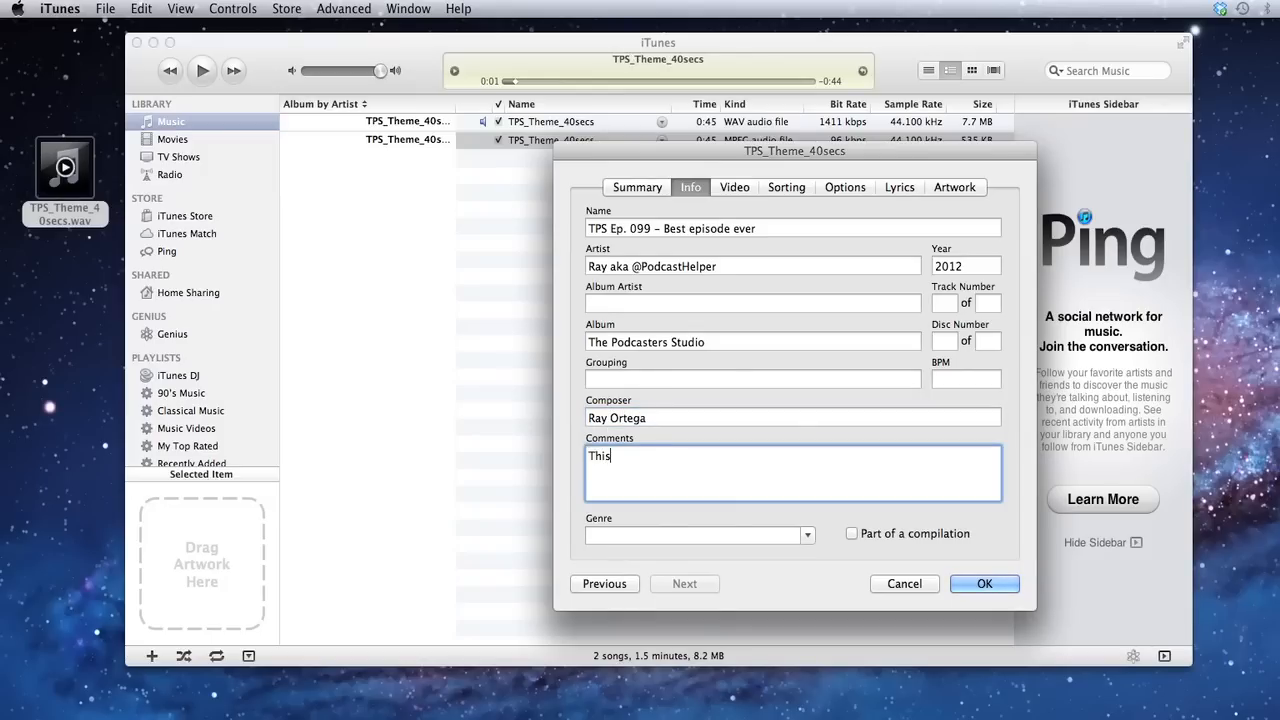
pyautogui.write('is the best episode ever')
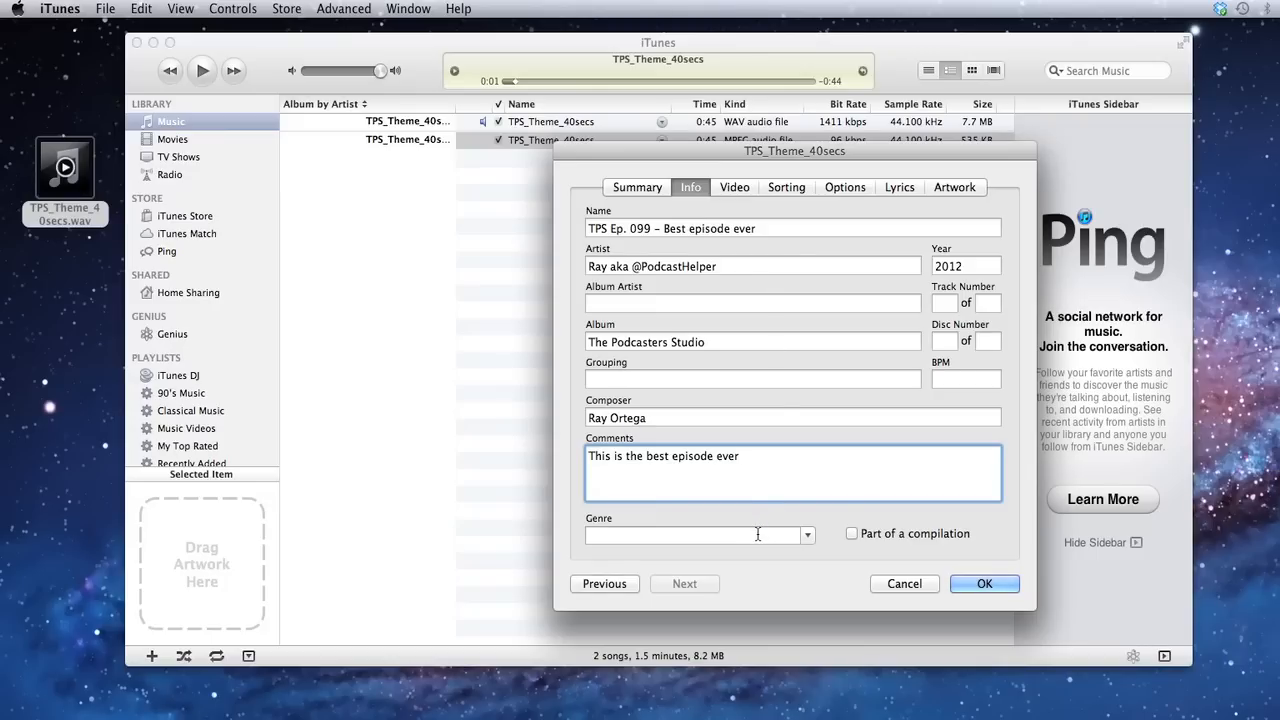
pyautogui.write('Podcast')
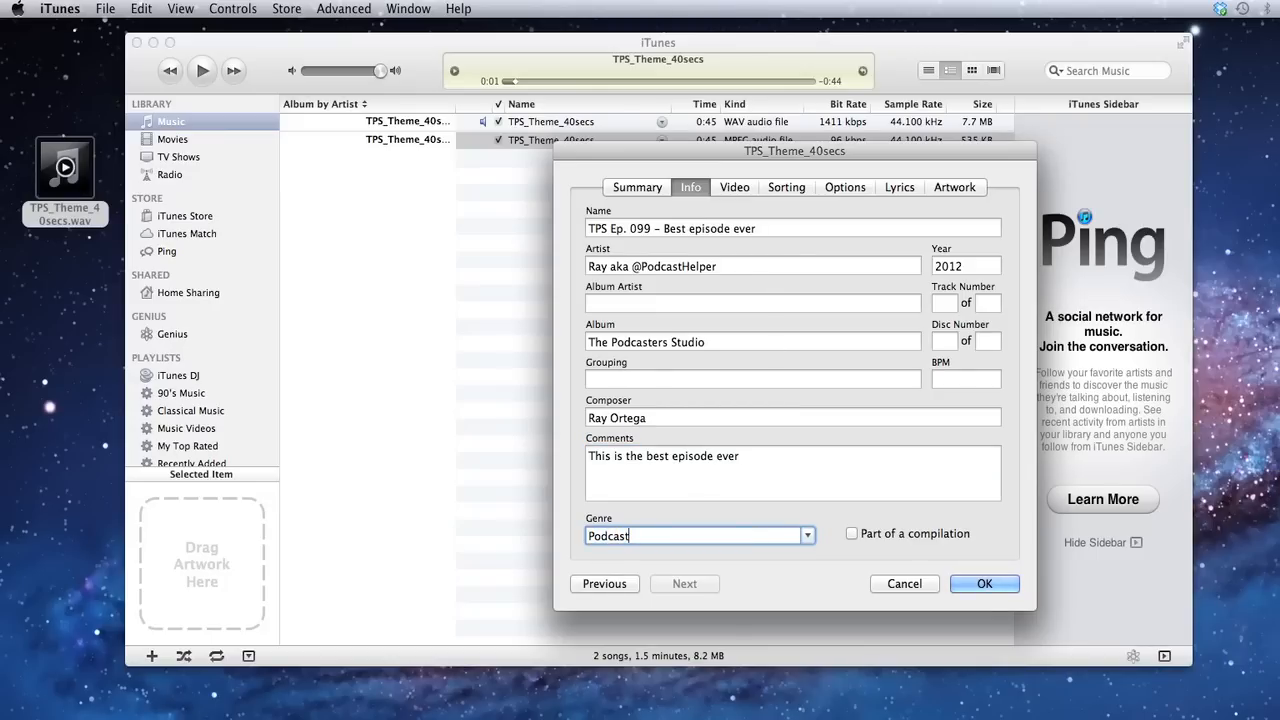
pyautogui.moveTo(781, 197)
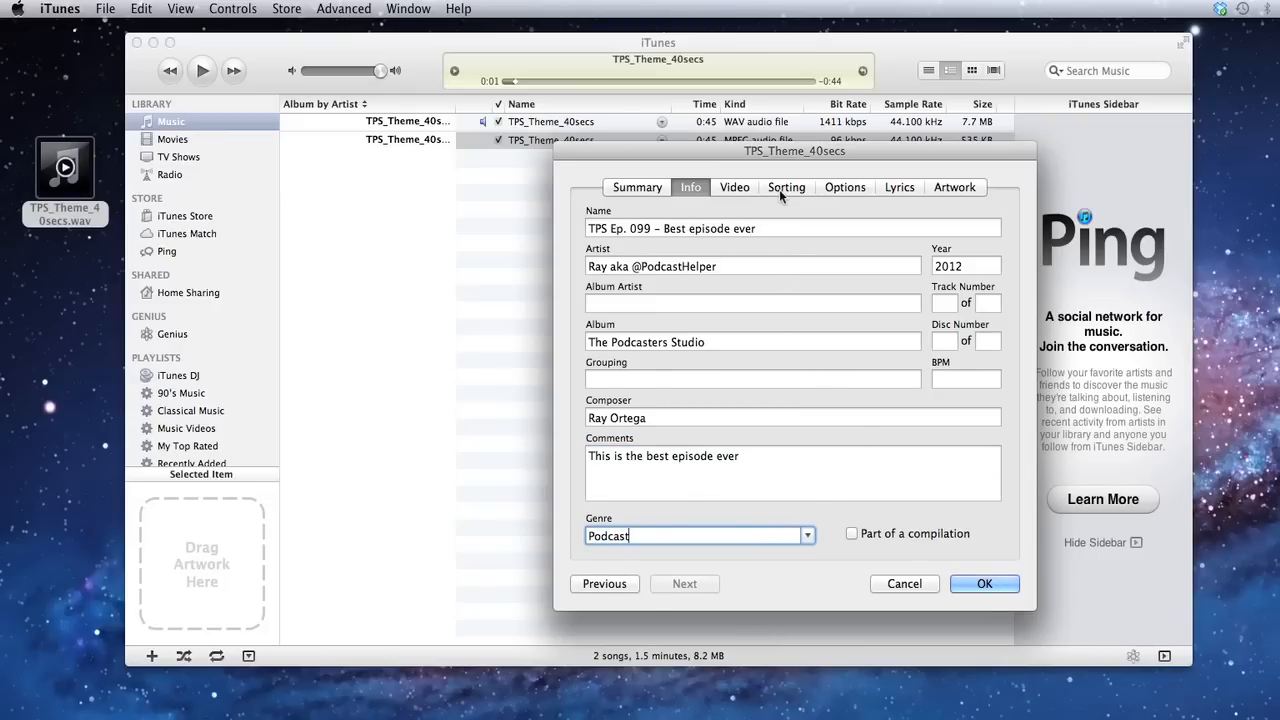
pyautogui.moveTo(847, 196)
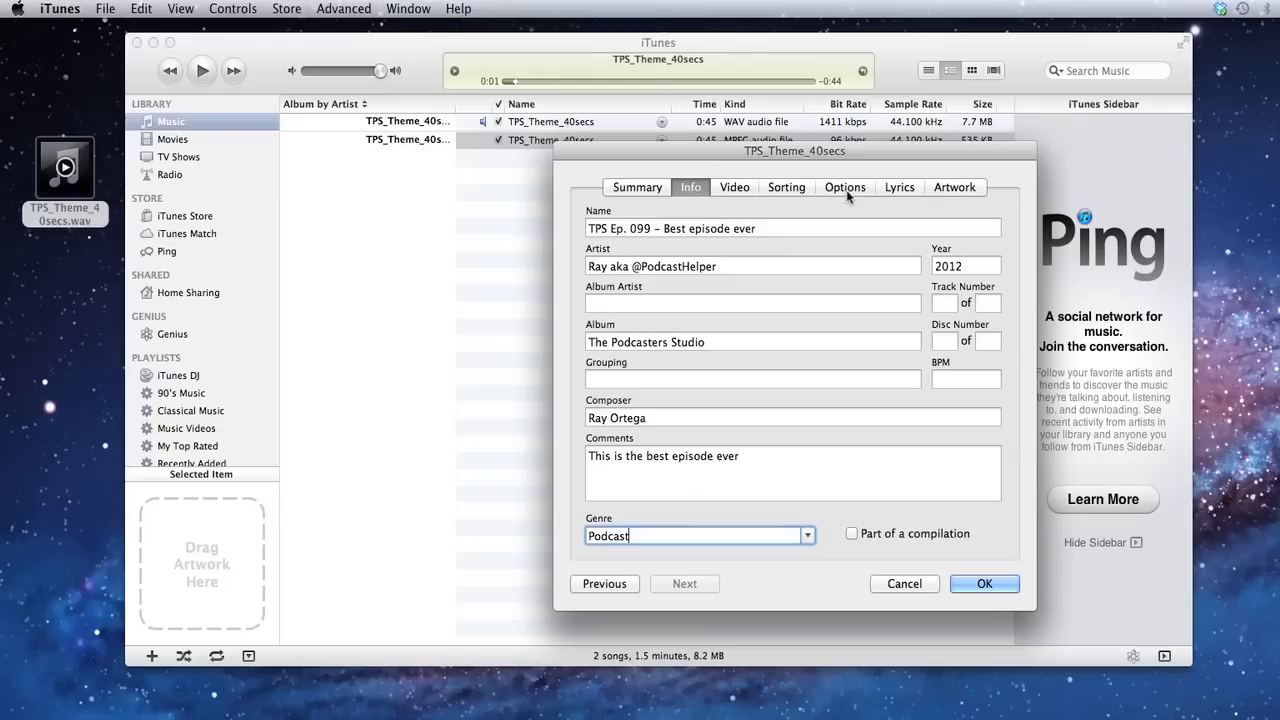
# Enable Remember playback position and Skip when shuffling in the track's Options.
pyautogui.click(845, 187)
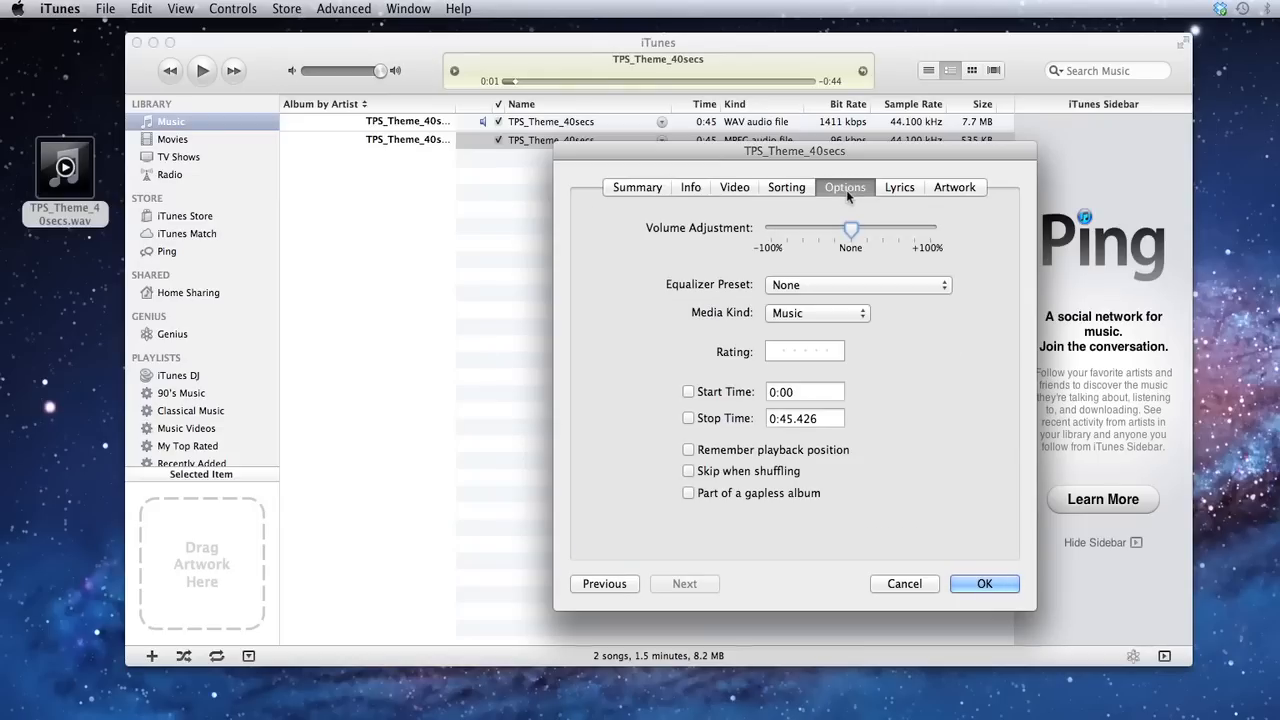
pyautogui.click(688, 449)
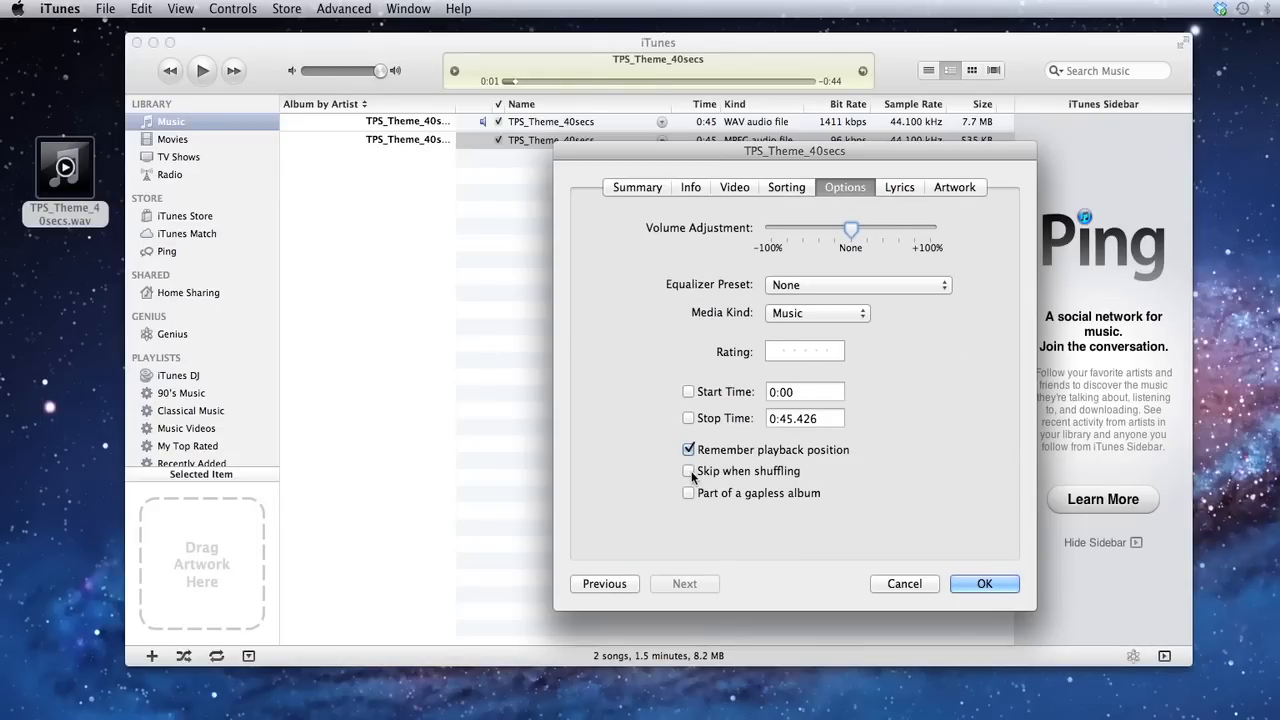
pyautogui.click(688, 471)
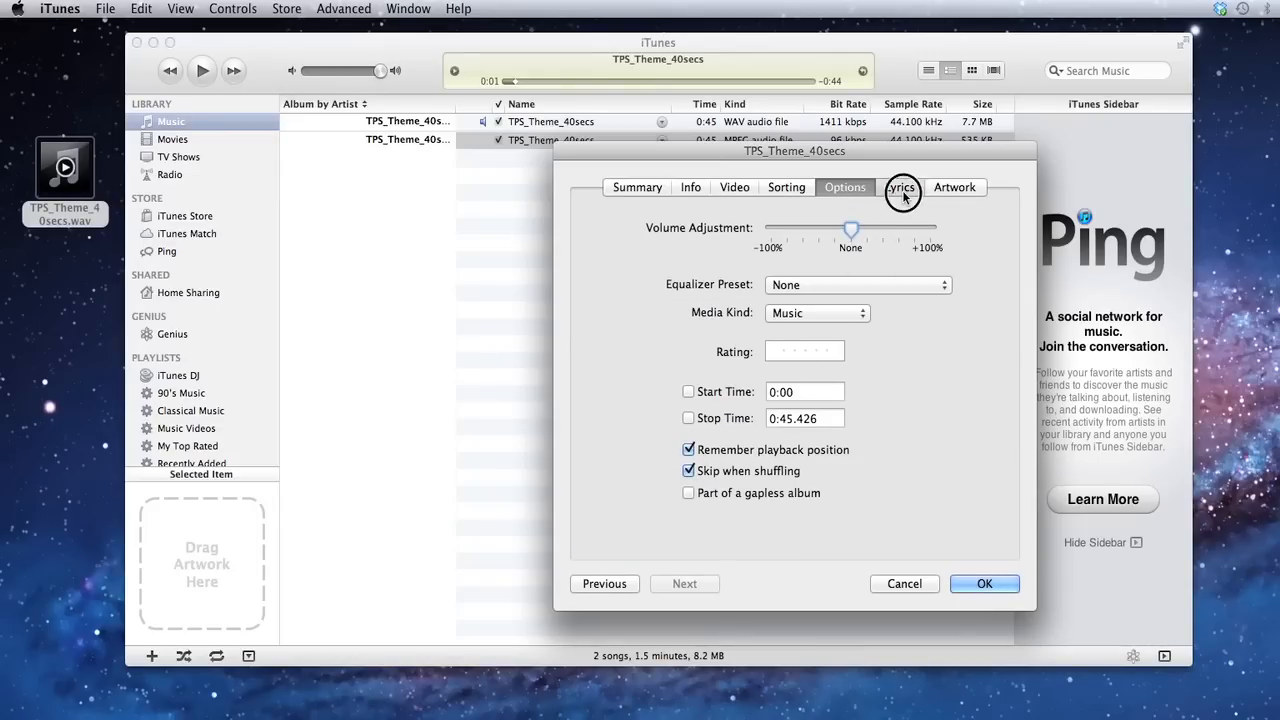
# Type a longer explanation of why this is the best episode ever into the Lyrics box.
pyautogui.click(901, 187)
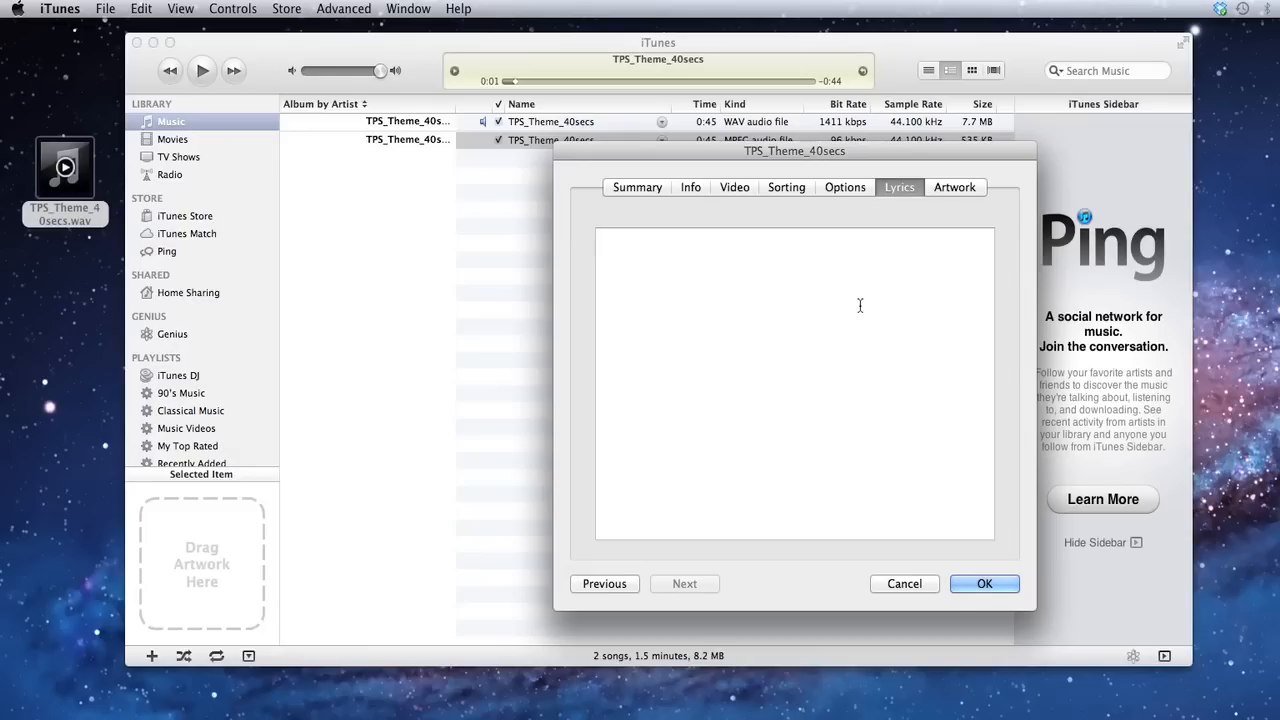
pyautogui.write('This is a')
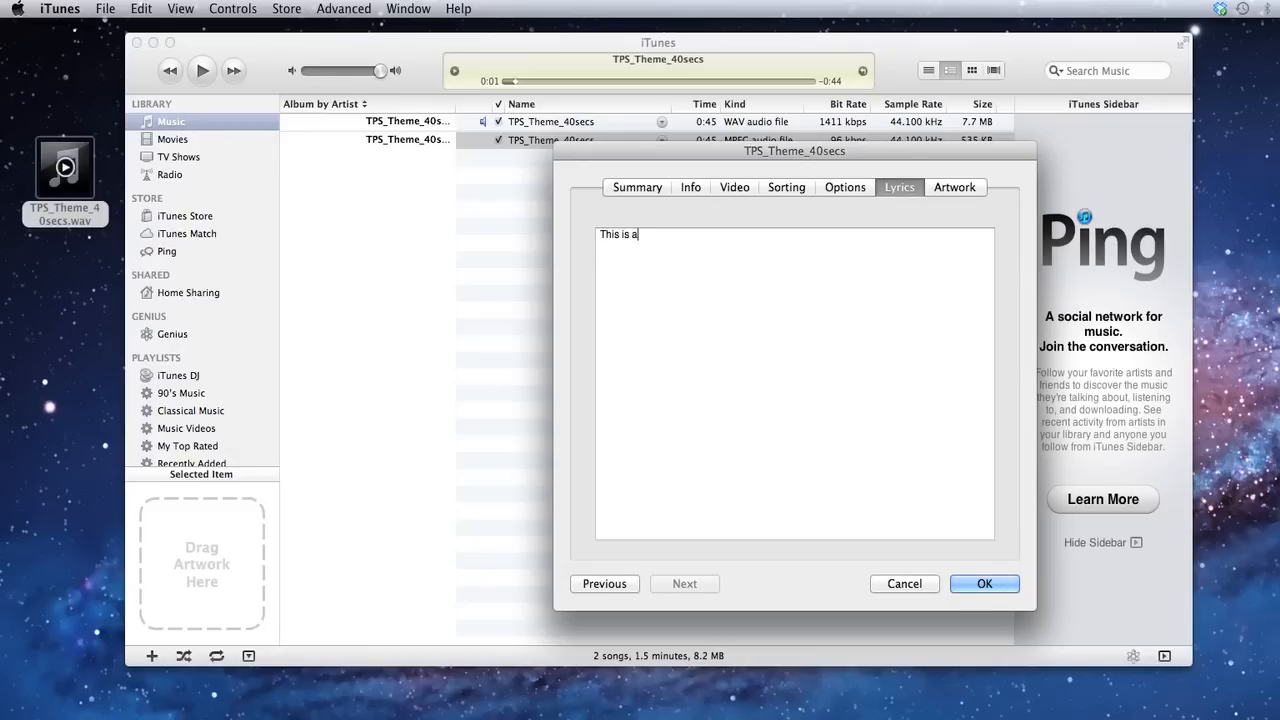
pyautogui.write('shoud')
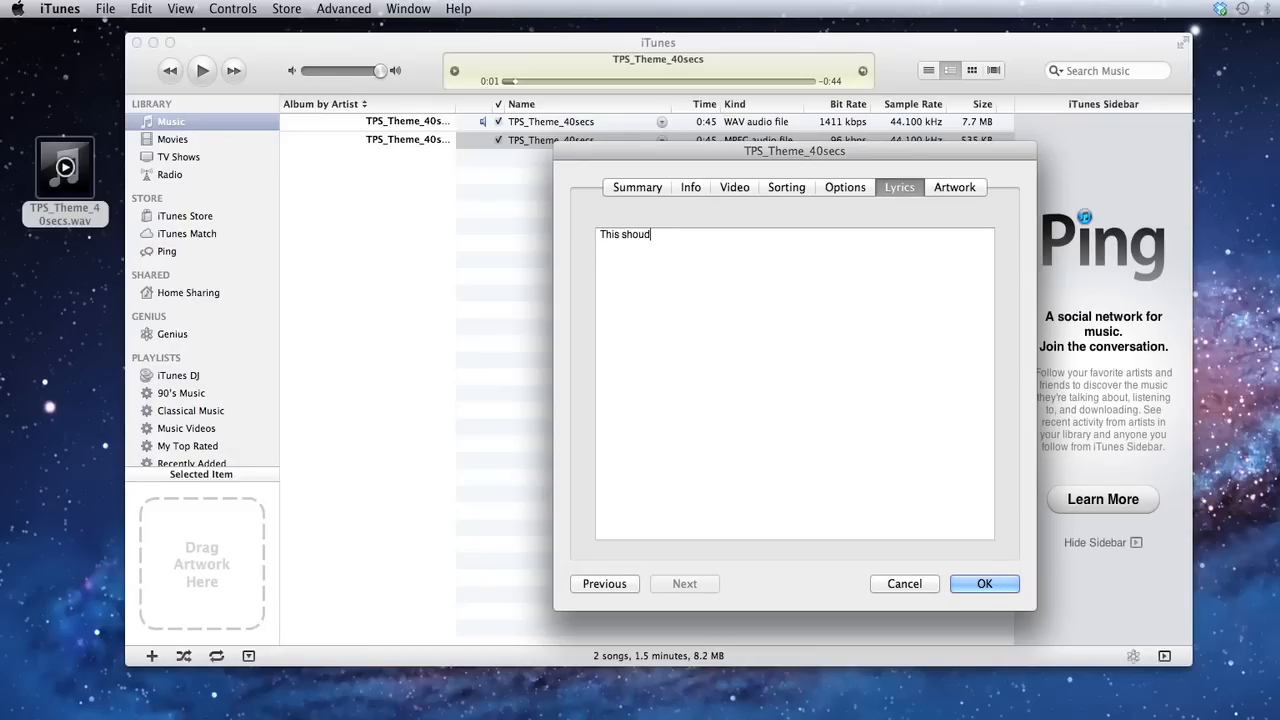
pyautogui.write('ld be a lon')
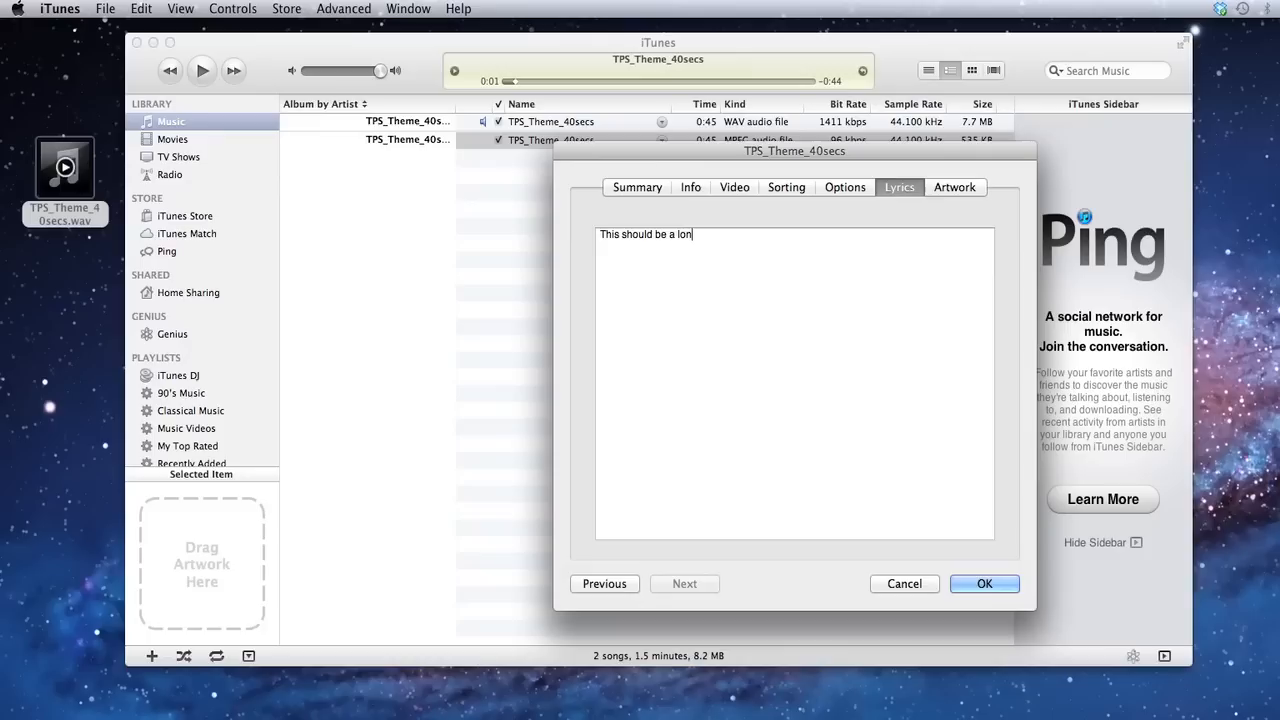
pyautogui.write('ger expla')
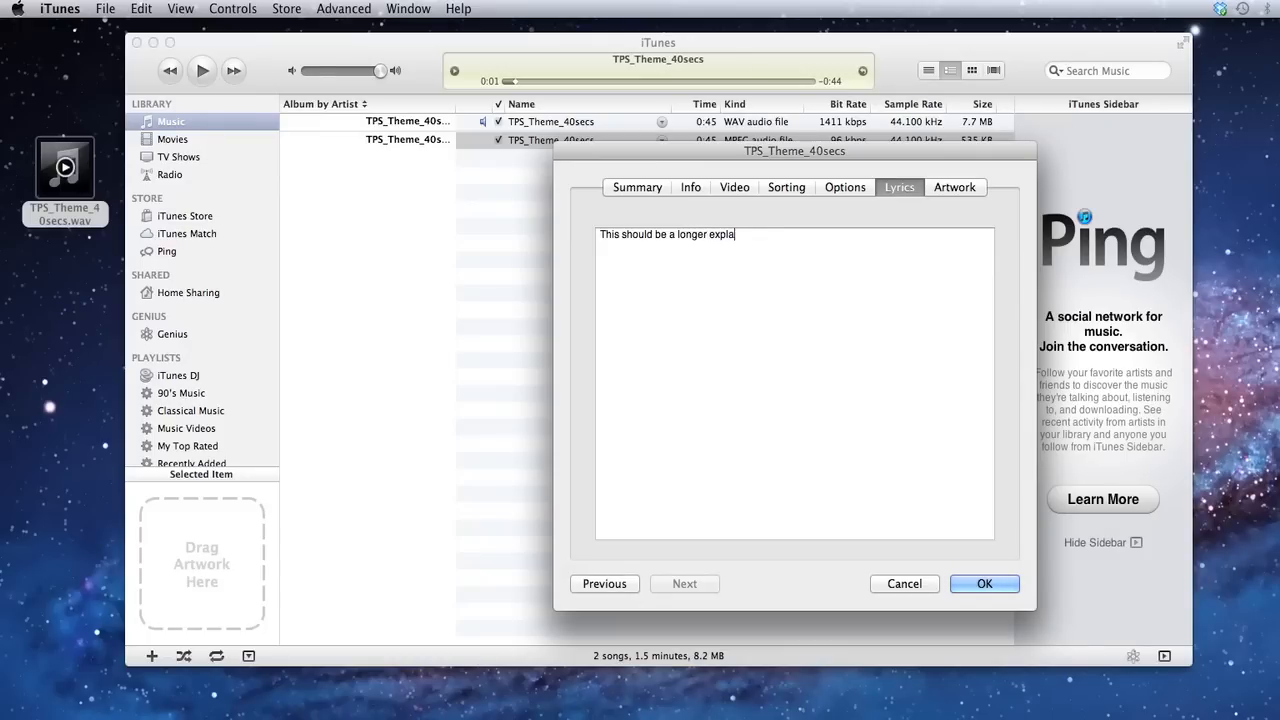
pyautogui.write('nation of why this is the best epi')
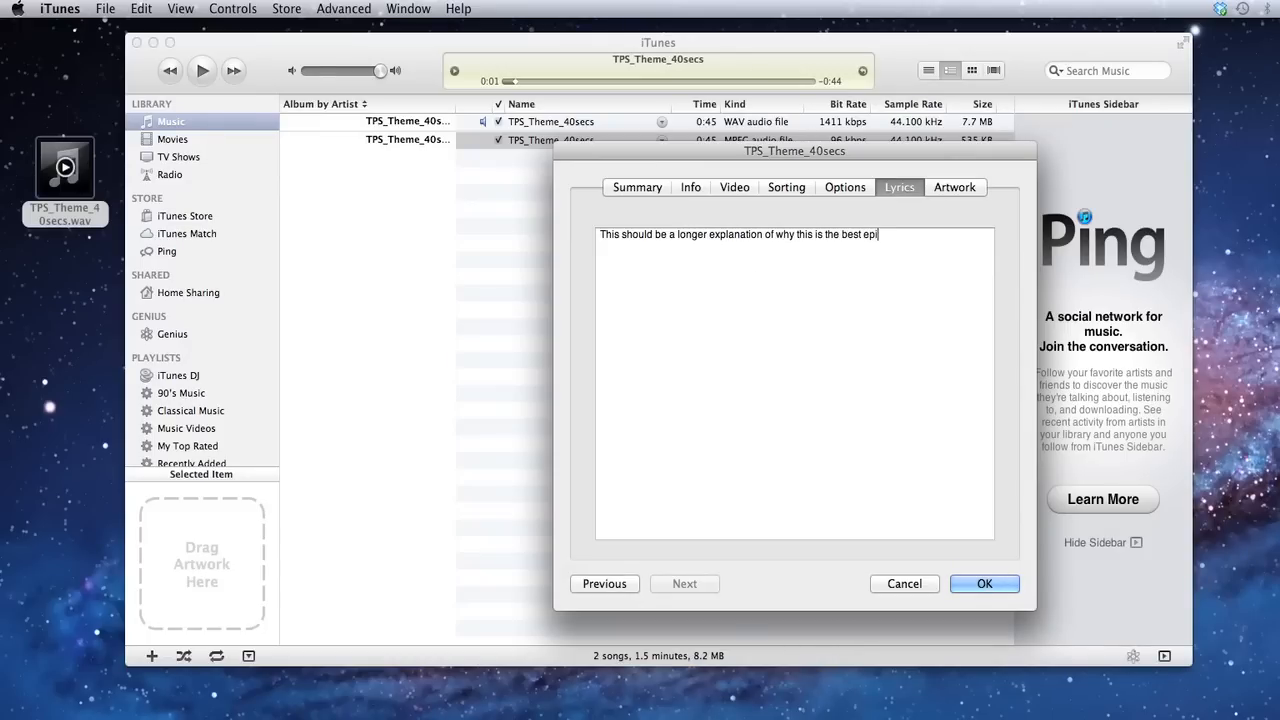
pyautogui.write('sode ever')
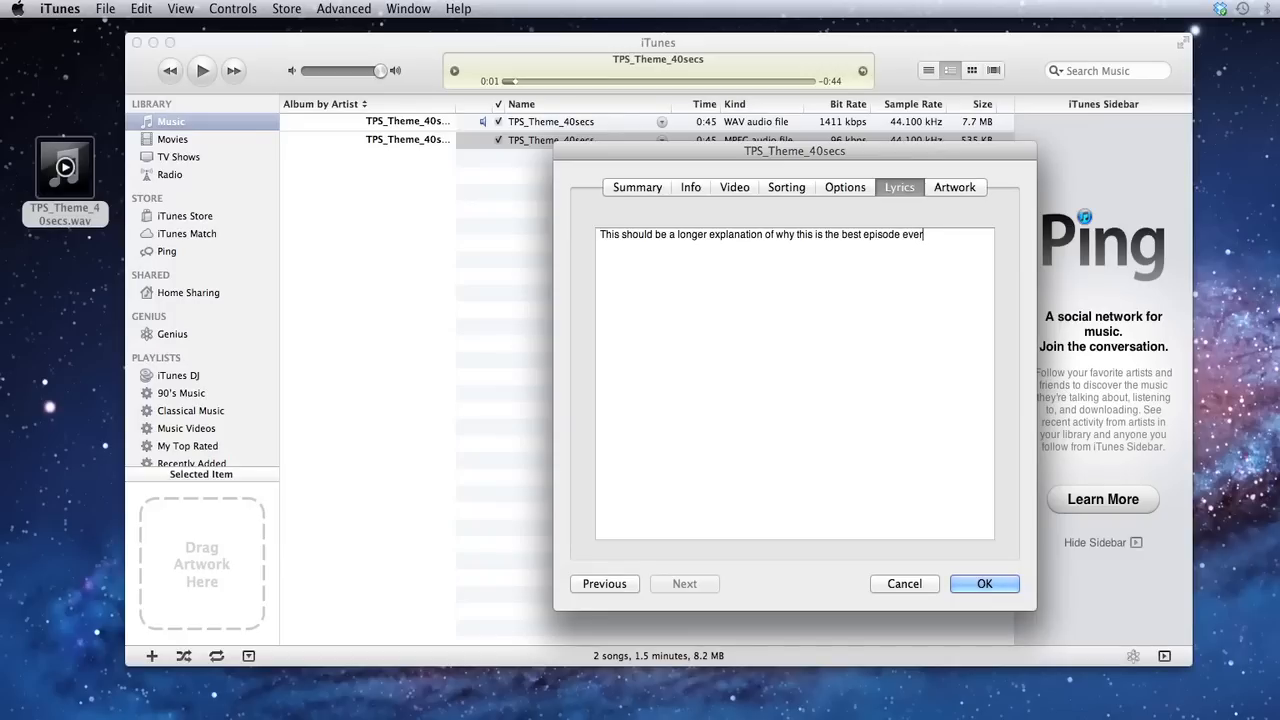
pyautogui.click(954, 187)
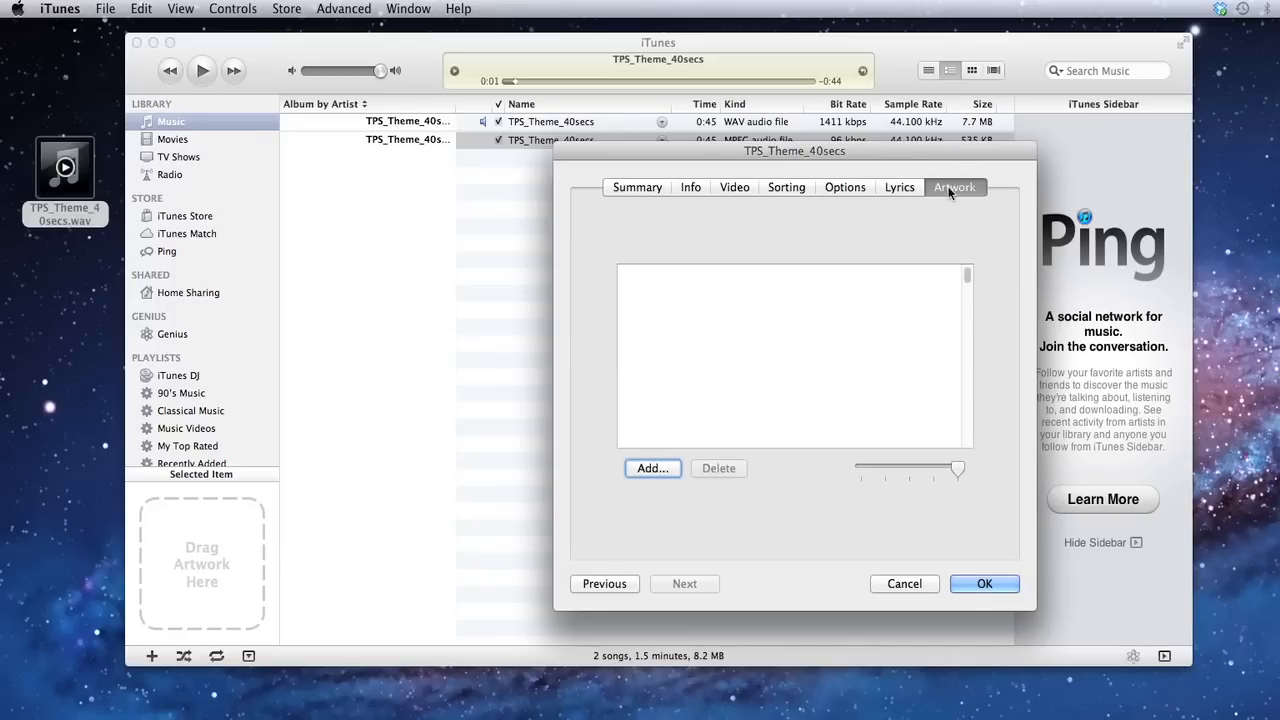
# Add The Podcasters Studio cover image, confirm the info, and show TPS Ep. 099 in Finder.
pyautogui.click(652, 468)
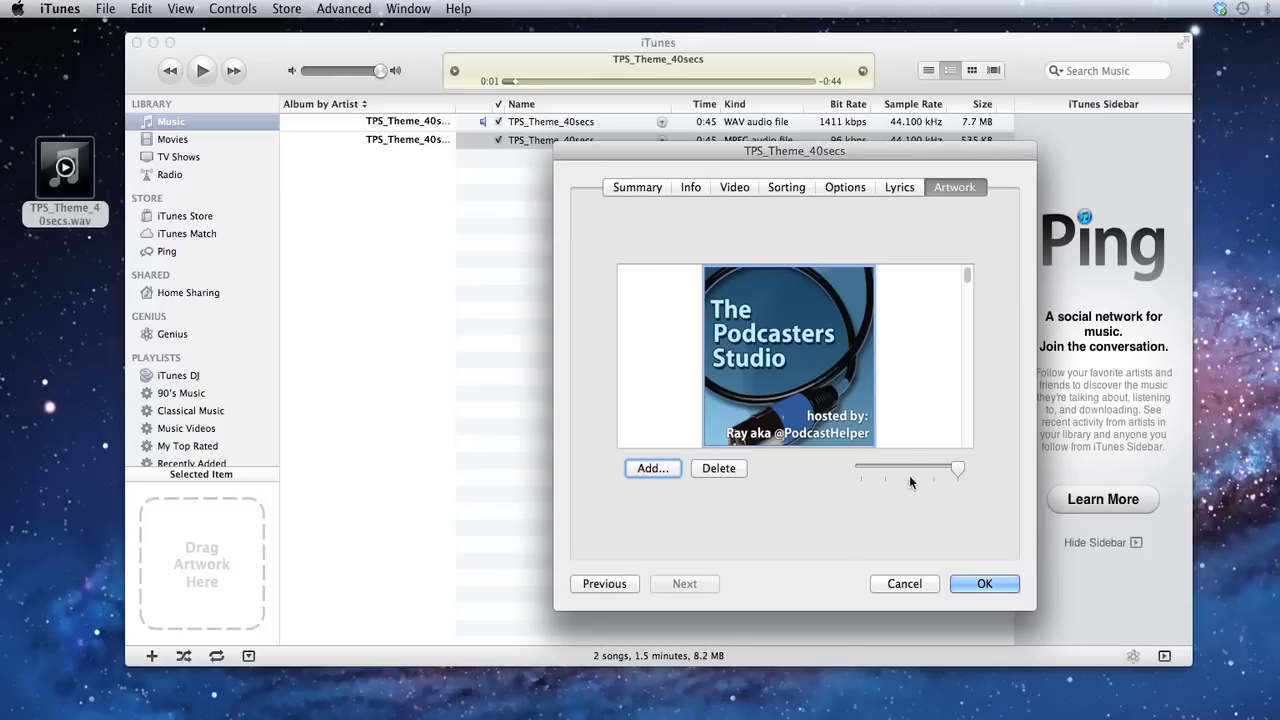
pyautogui.moveTo(995, 535)
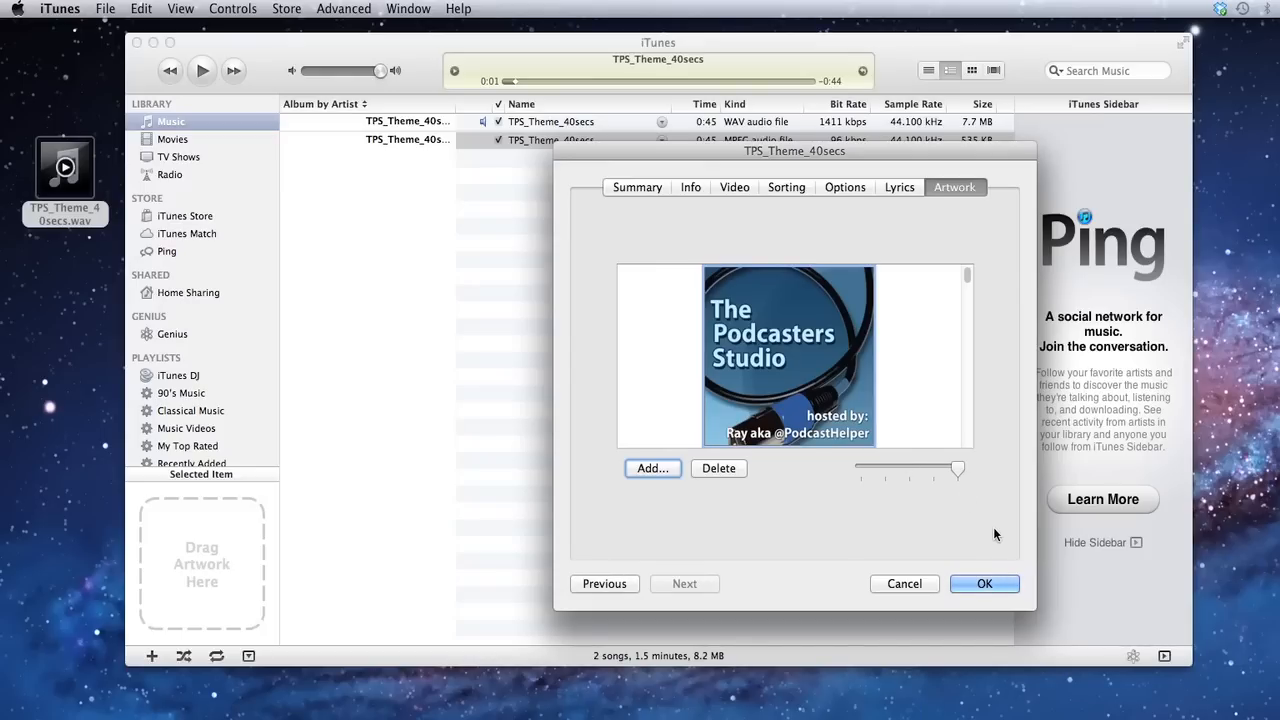
pyautogui.click(984, 583)
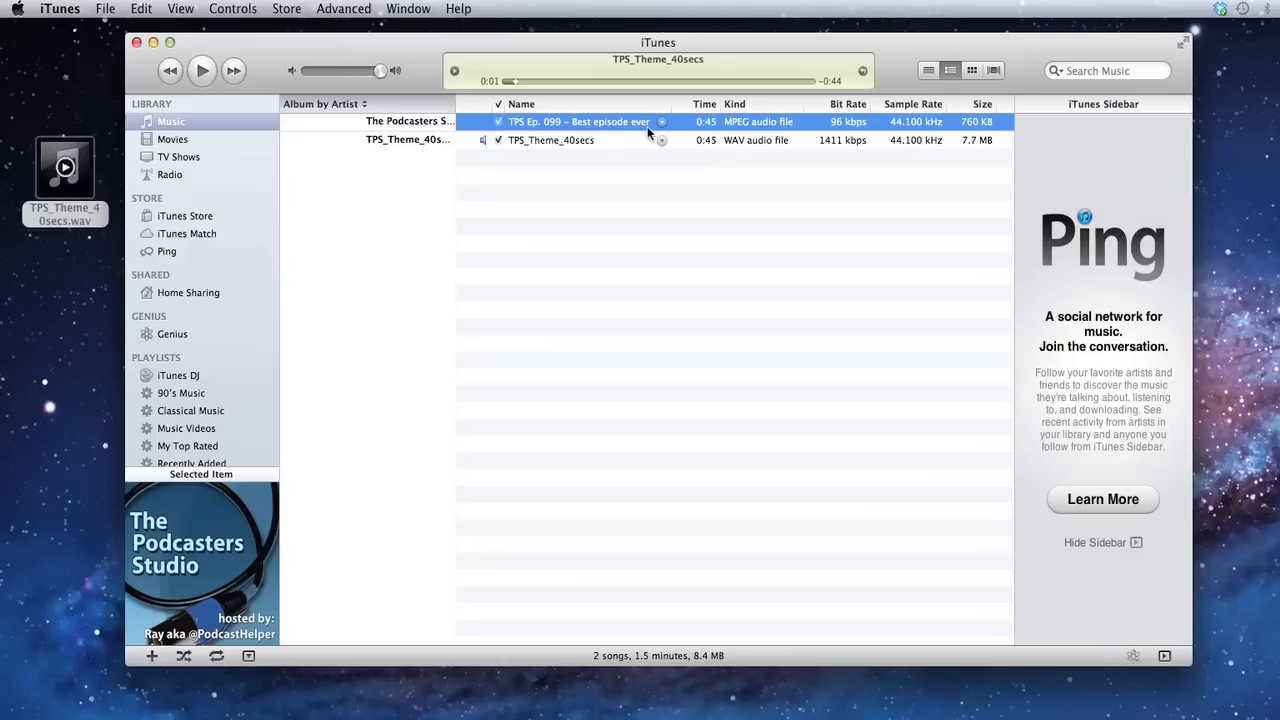
pyautogui.rightClick(578, 121)
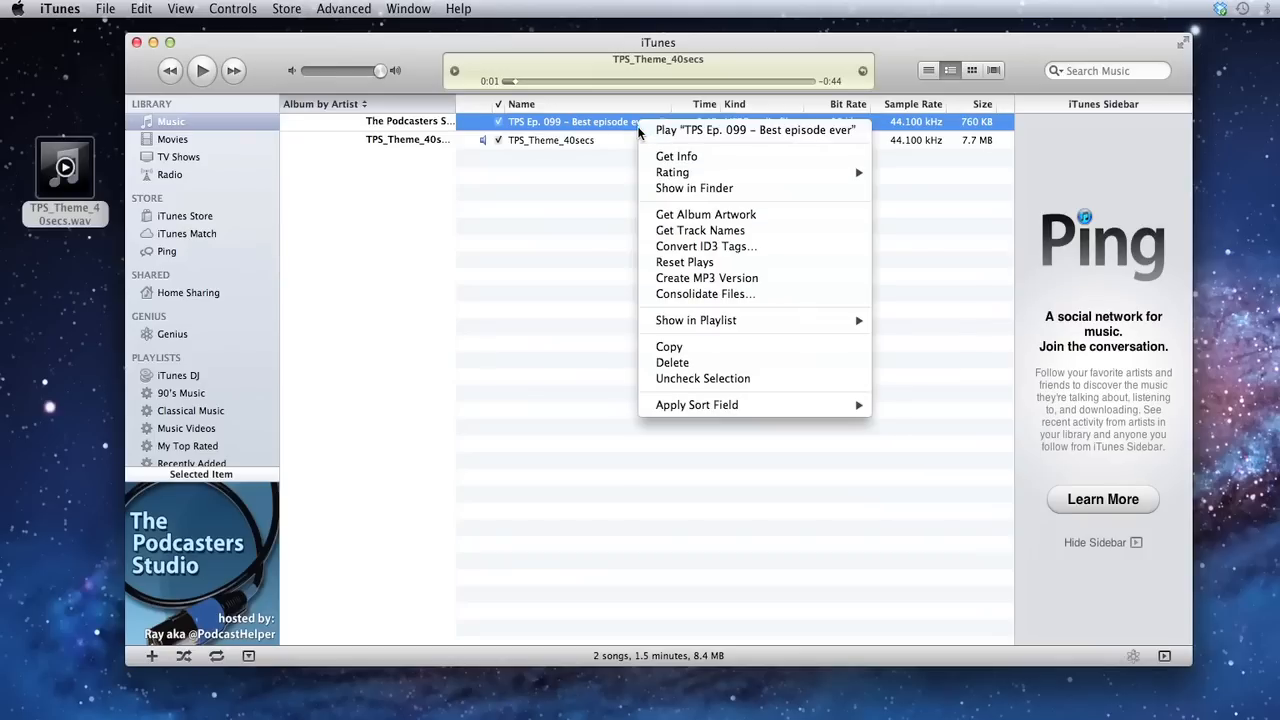
pyautogui.click(686, 190)
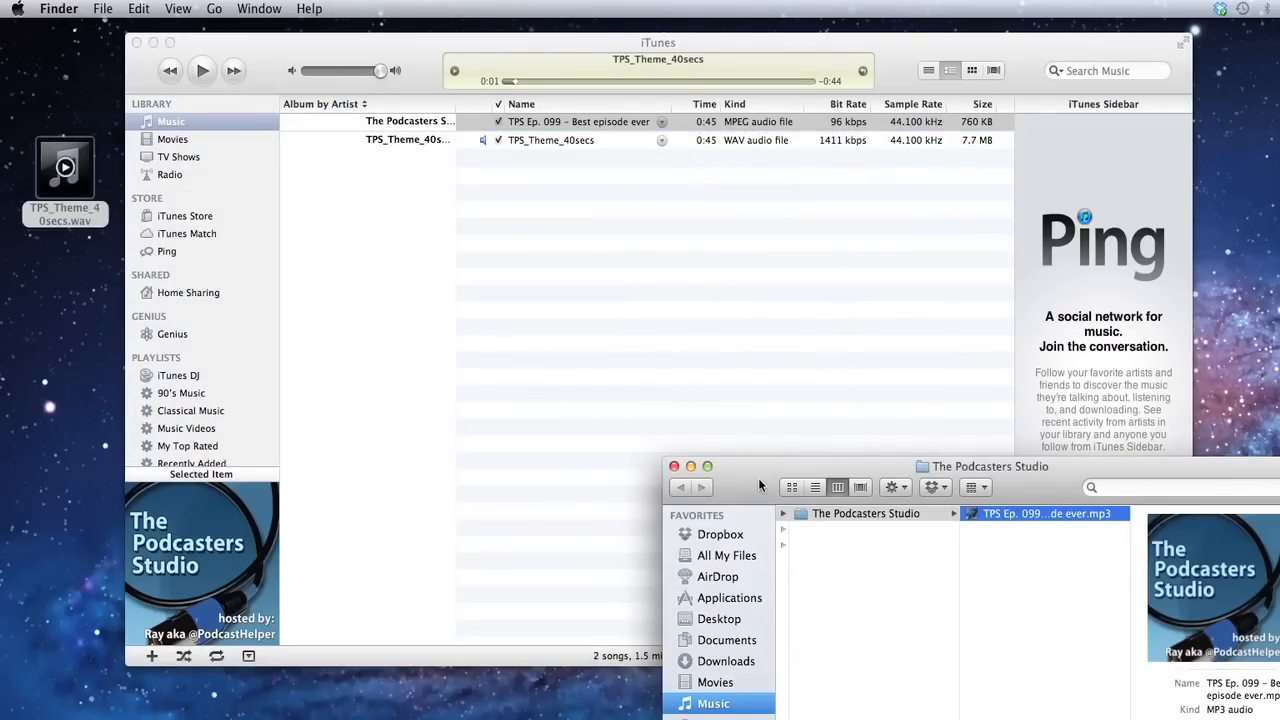
# Move the TPS Ep. 099 MP3 out of its Finder folder onto the desktop and select it.
pyautogui.moveTo(760, 485); pyautogui.dragTo(656, 488)
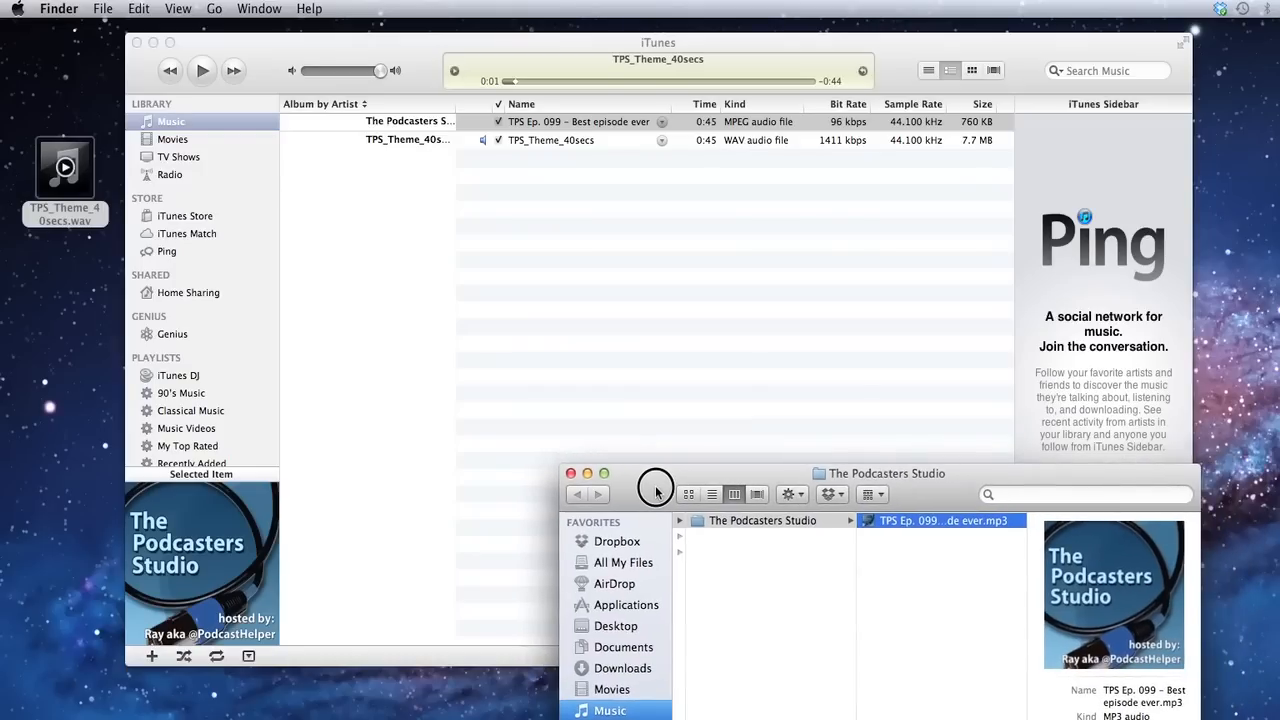
pyautogui.moveTo(657, 473); pyautogui.dragTo(657, 453)
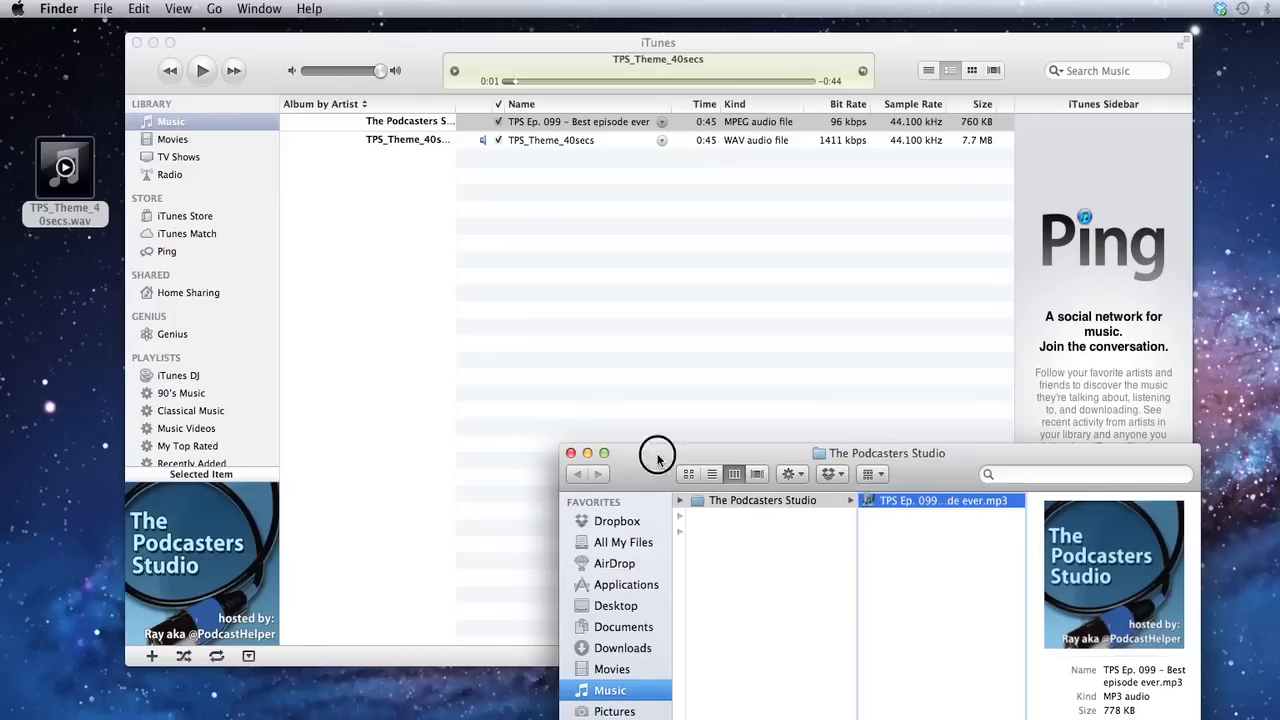
pyautogui.moveTo(940, 500); pyautogui.dragTo(33, 290)
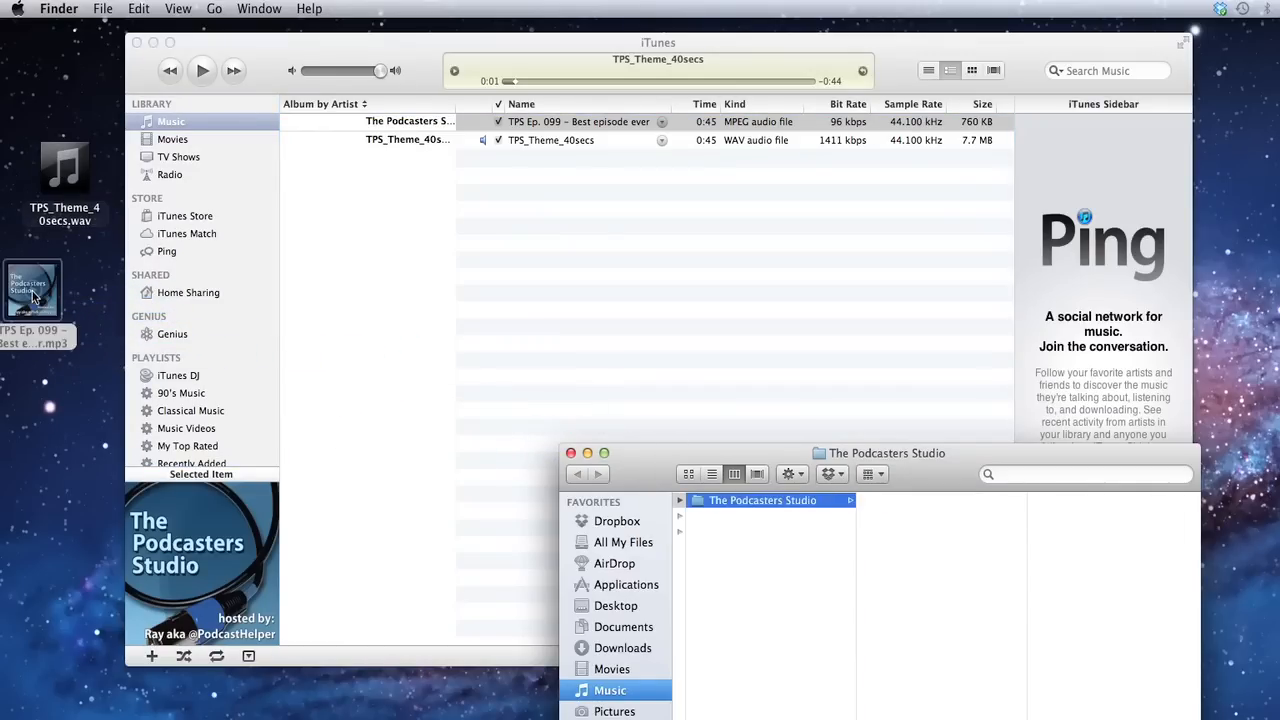
pyautogui.click(69, 290)
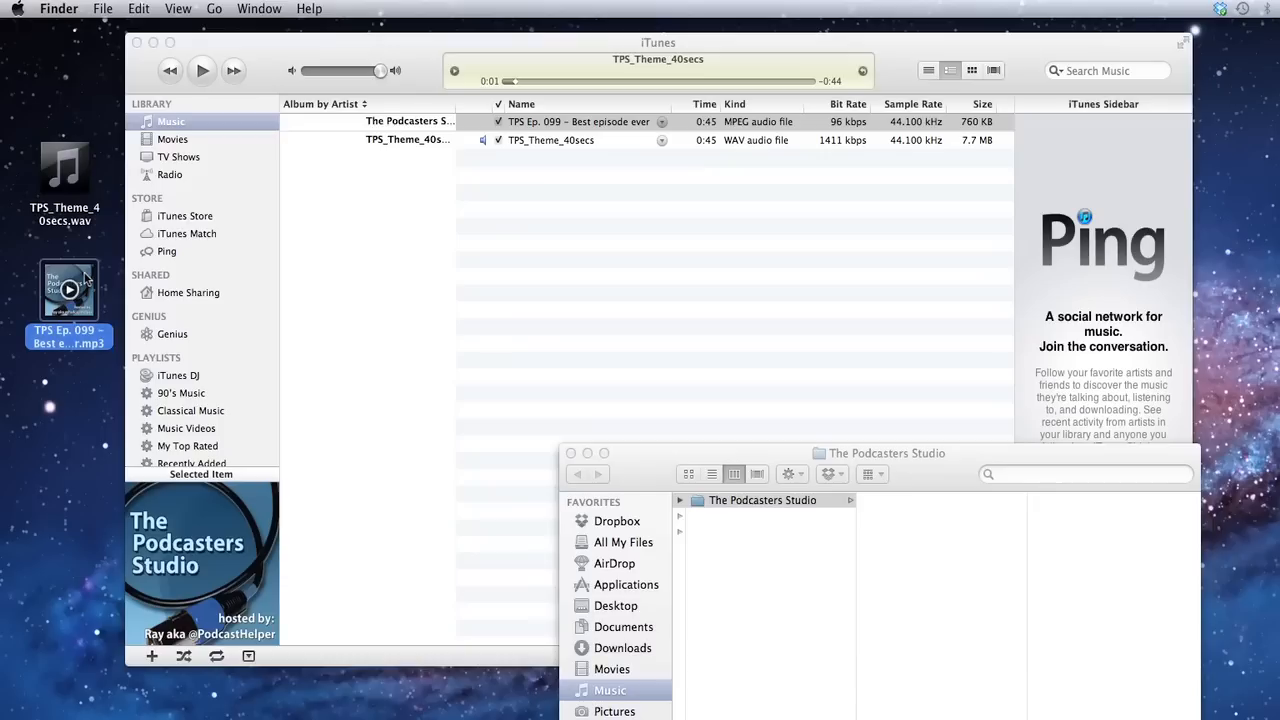